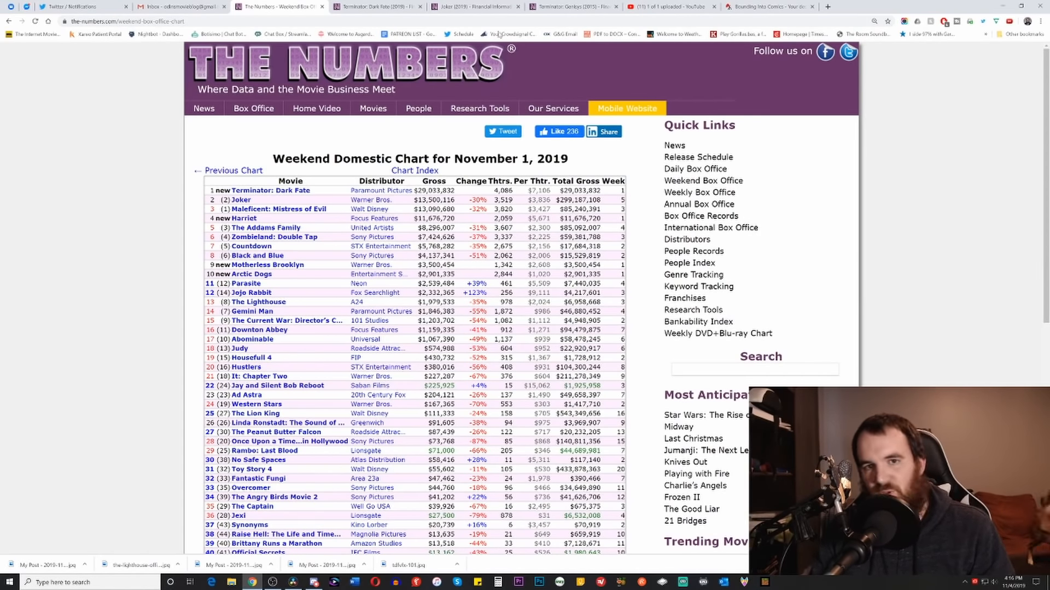
- Bring up Joker (2019)'s box office page, about $299M domestic and $934M worldwide
click(240, 200)
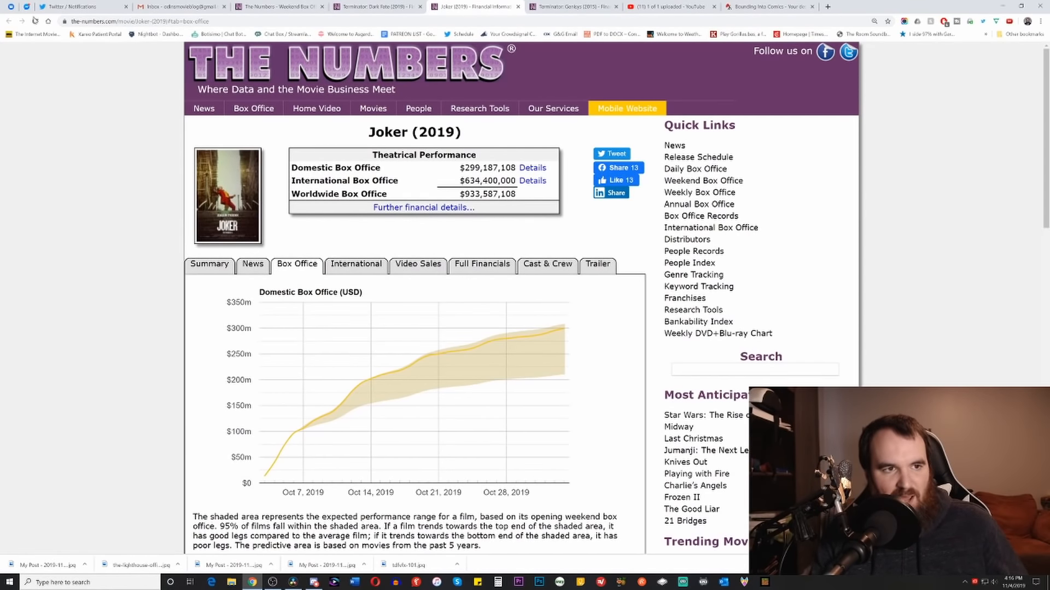
click(254, 108)
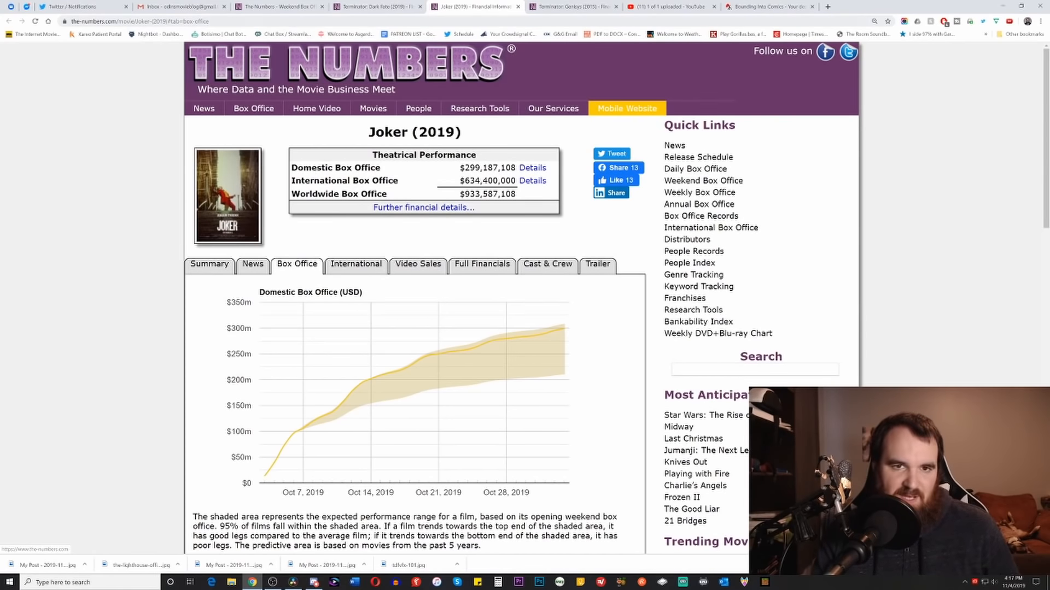
- Switch to Terminator: Dark Fate's international page, about $124M worldwide with China leading
click(376, 6)
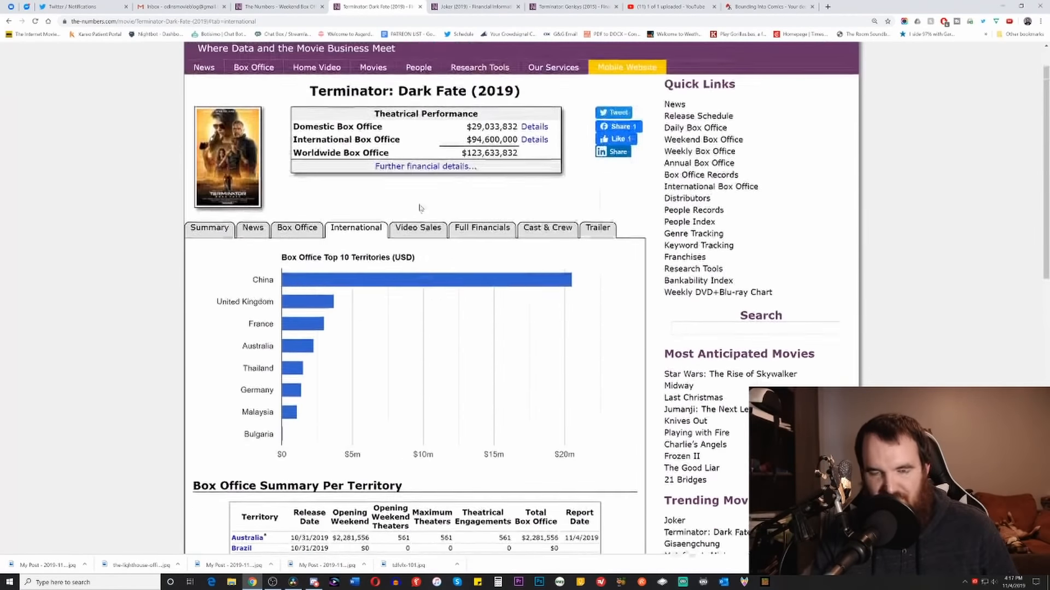
scroll(up, 3)
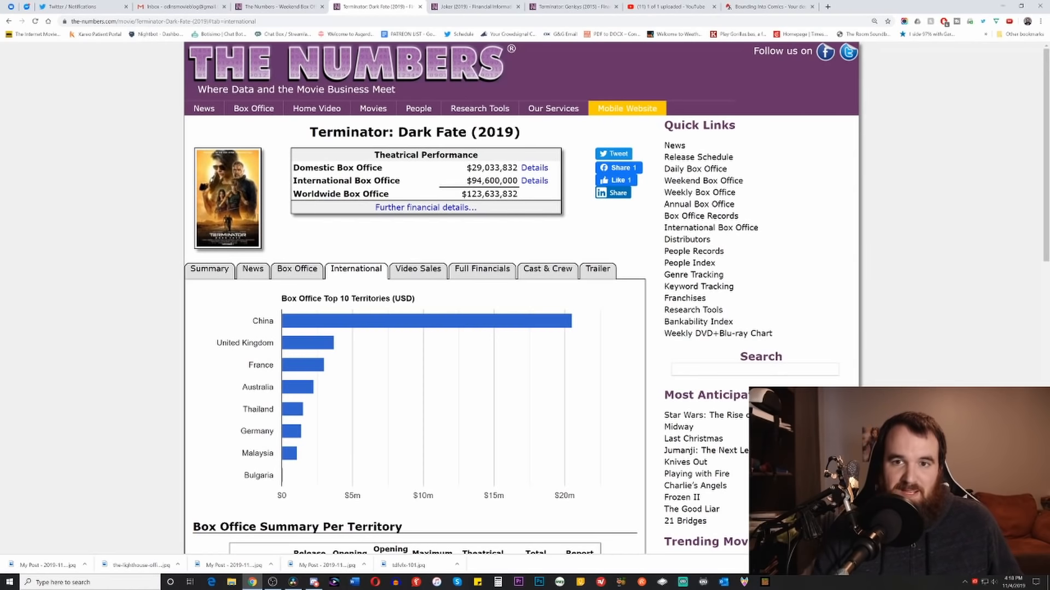
click(570, 6)
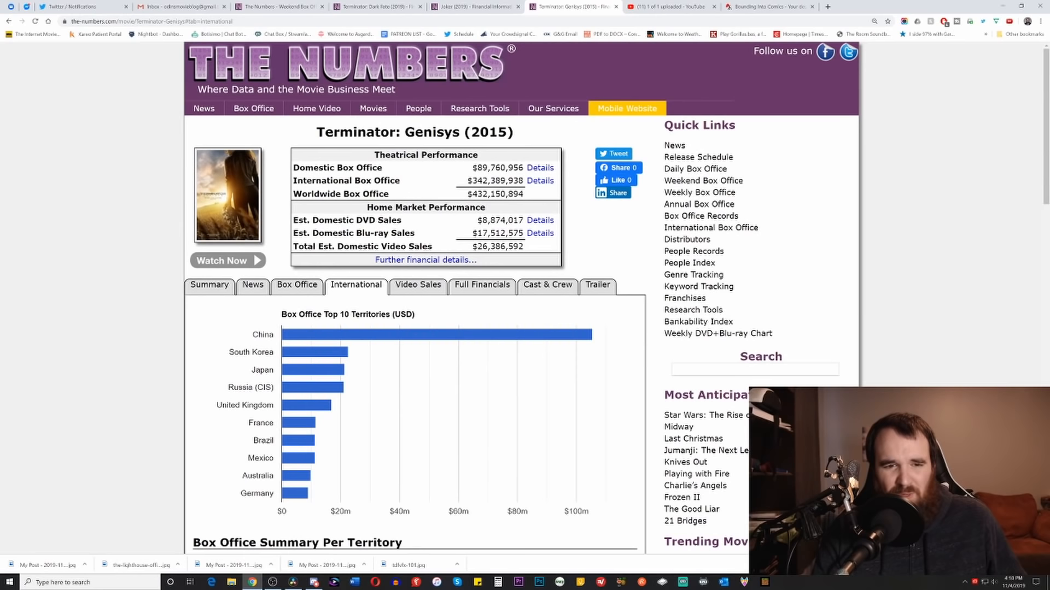
mouse_move(488, 255)
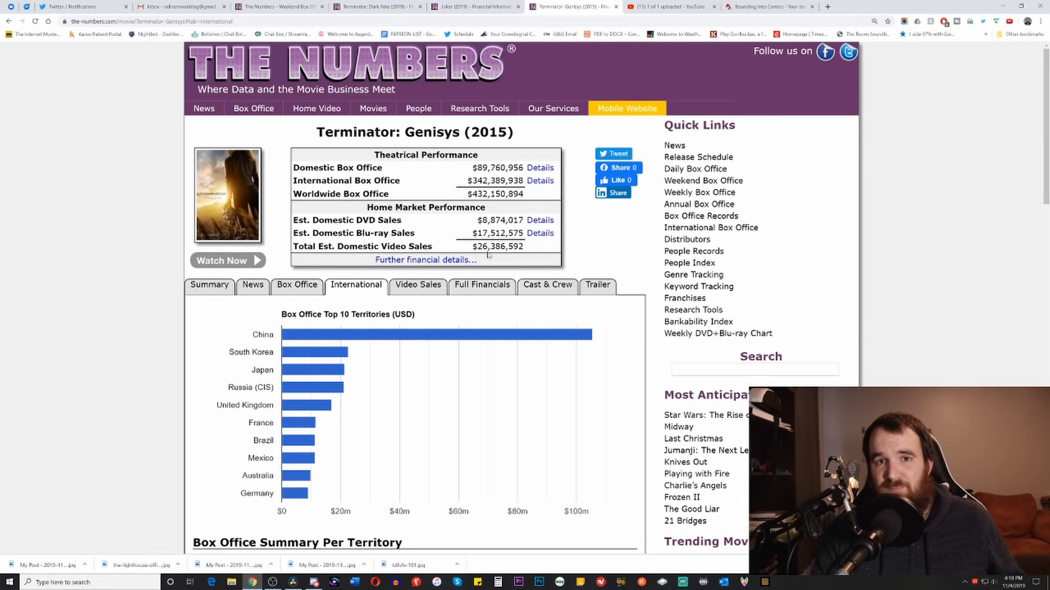
mouse_move(489, 258)
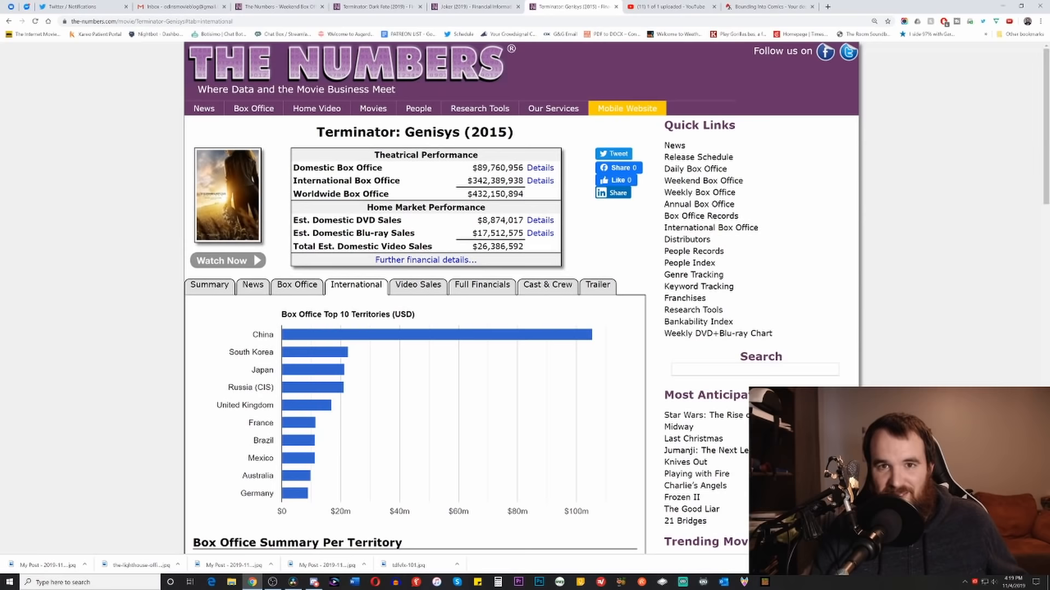
click(375, 6)
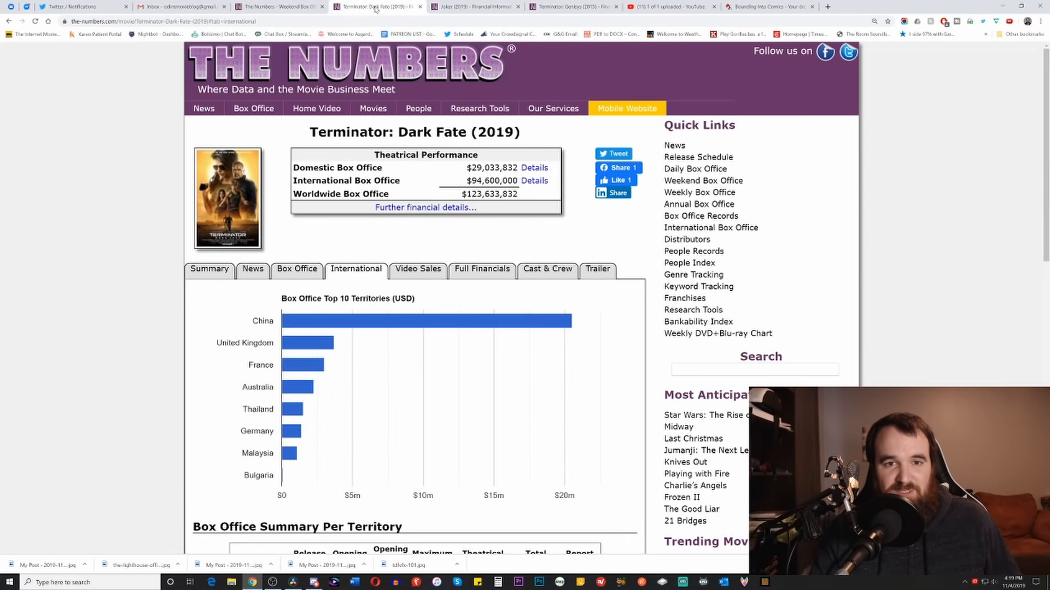
mouse_move(549, 237)
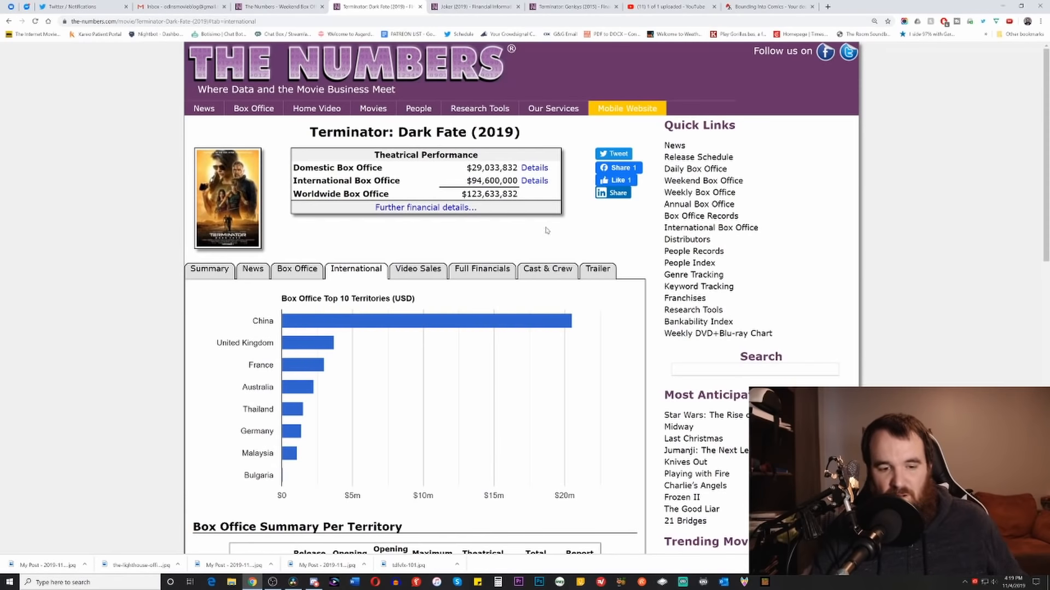
mouse_move(512, 238)
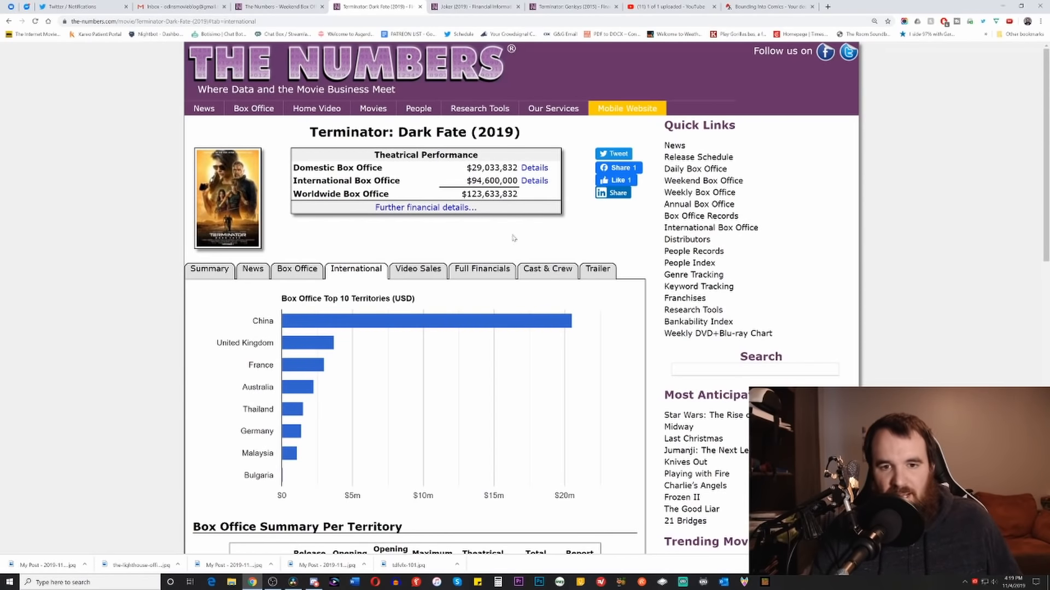
mouse_move(513, 223)
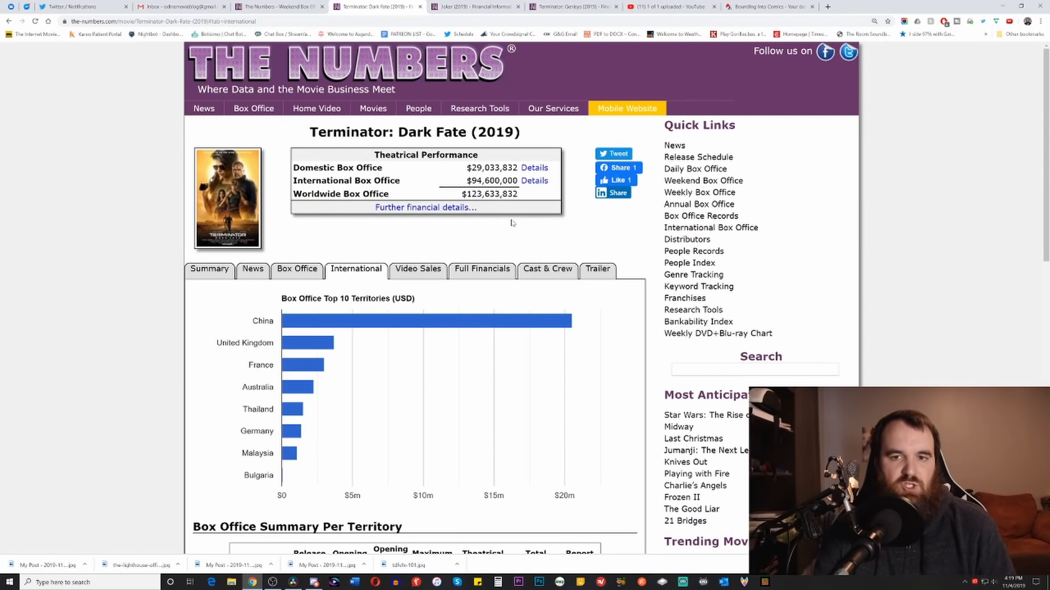
- View Terminator: Genisys's domestic box office chart, about $90M, reviewing its weekend records
click(572, 6)
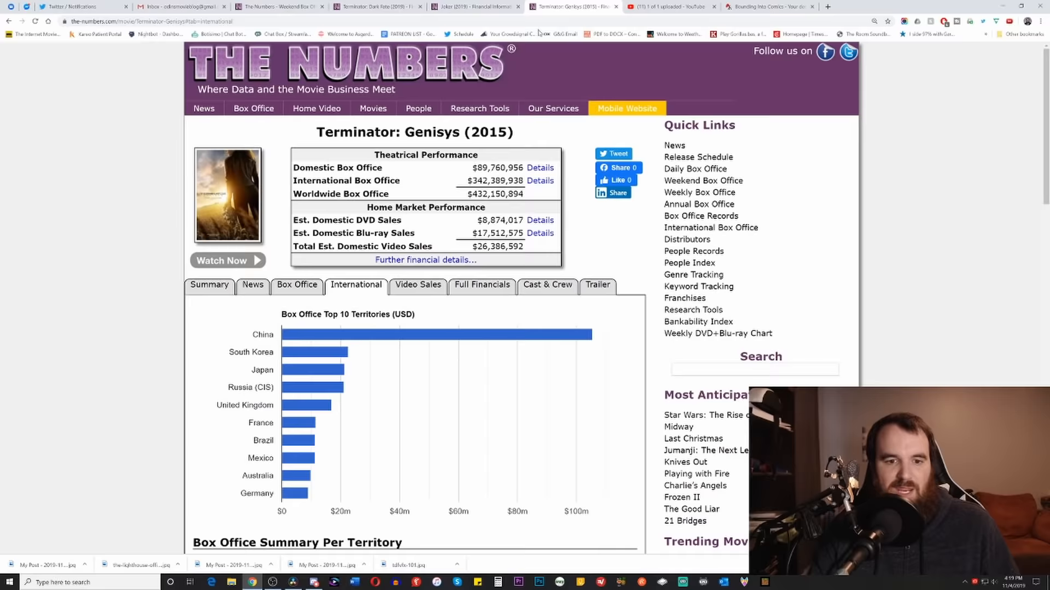
scroll(down, 3)
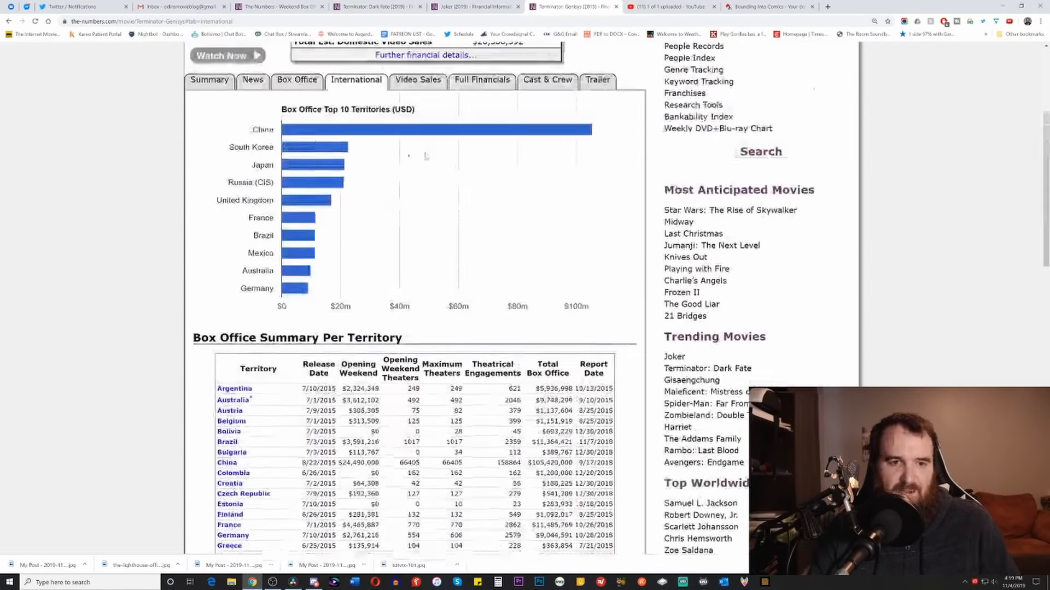
click(296, 79)
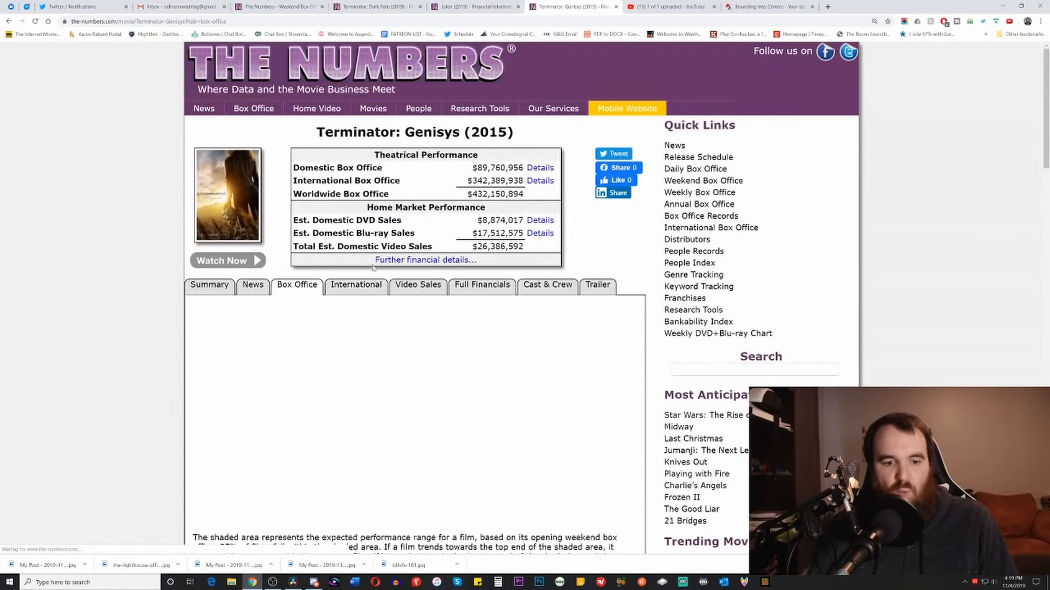
scroll(down, 3)
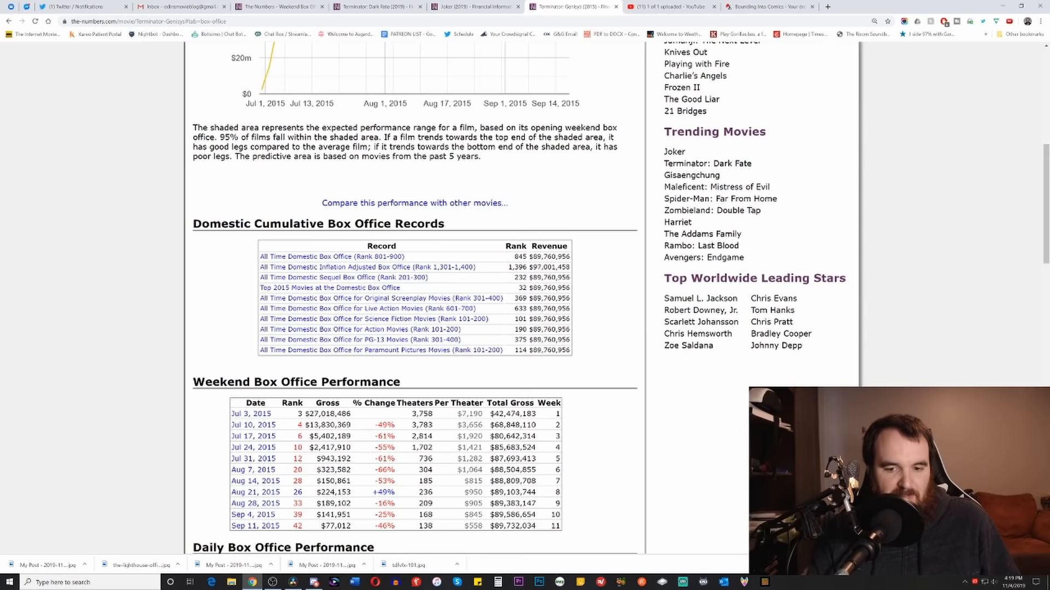
scroll(up, 3)
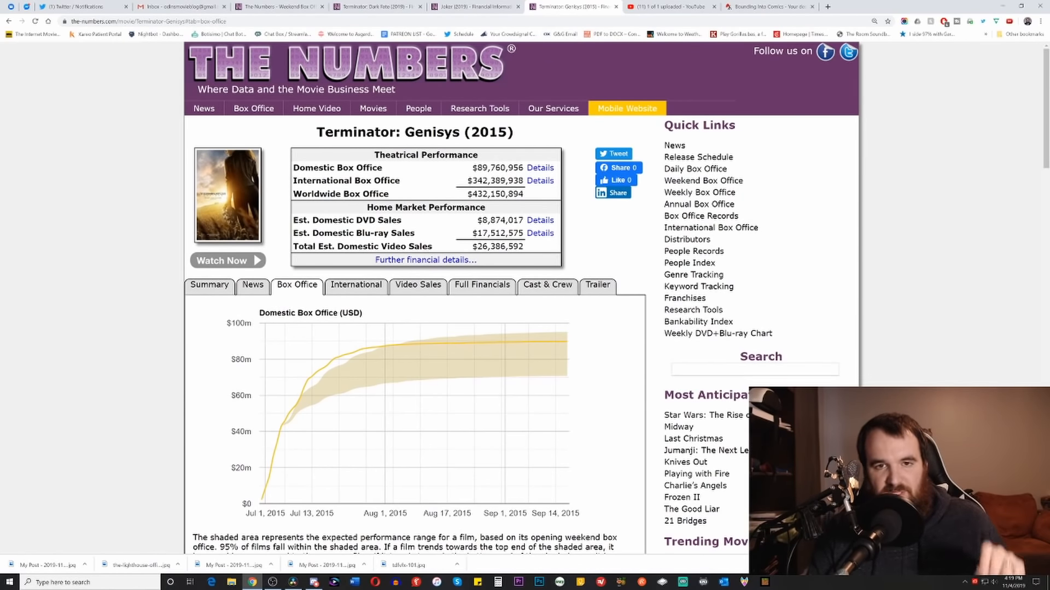
- Compare Dark Fate's domestic chart (about $29M) with Genisys's domestic chart
click(375, 6)
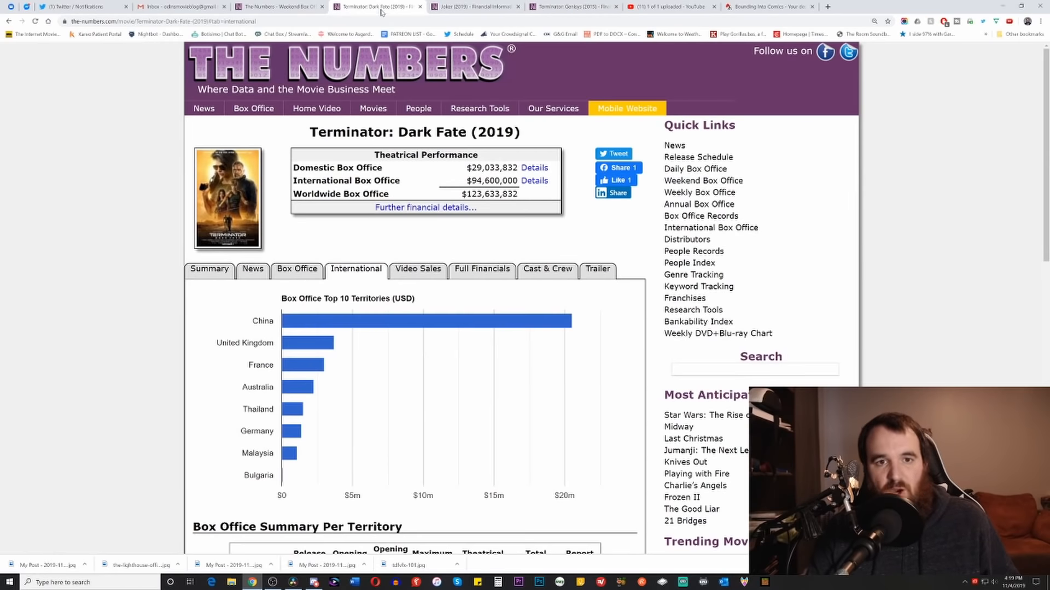
click(296, 269)
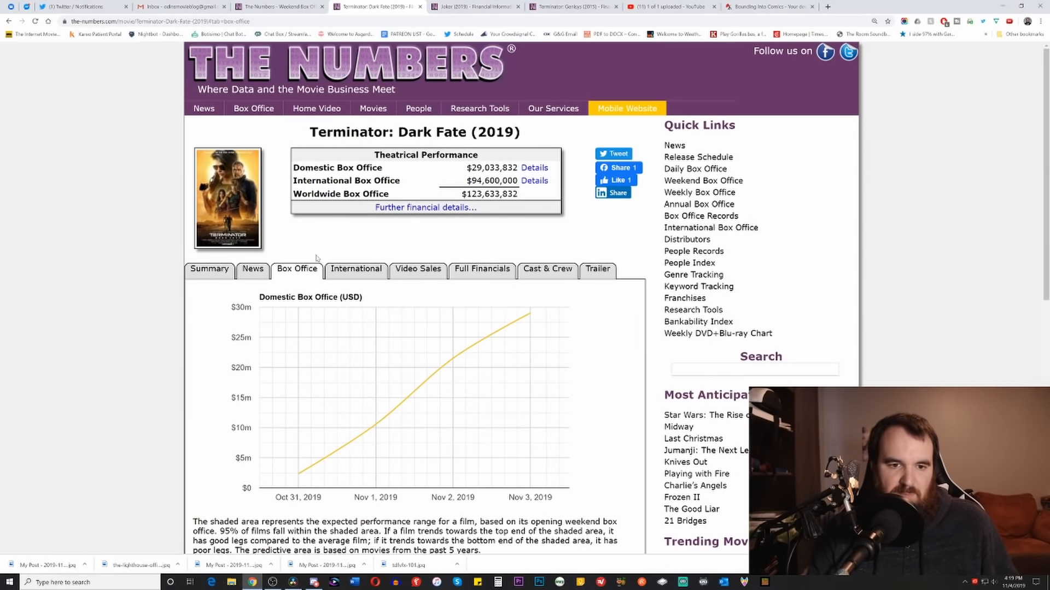
mouse_move(355, 269)
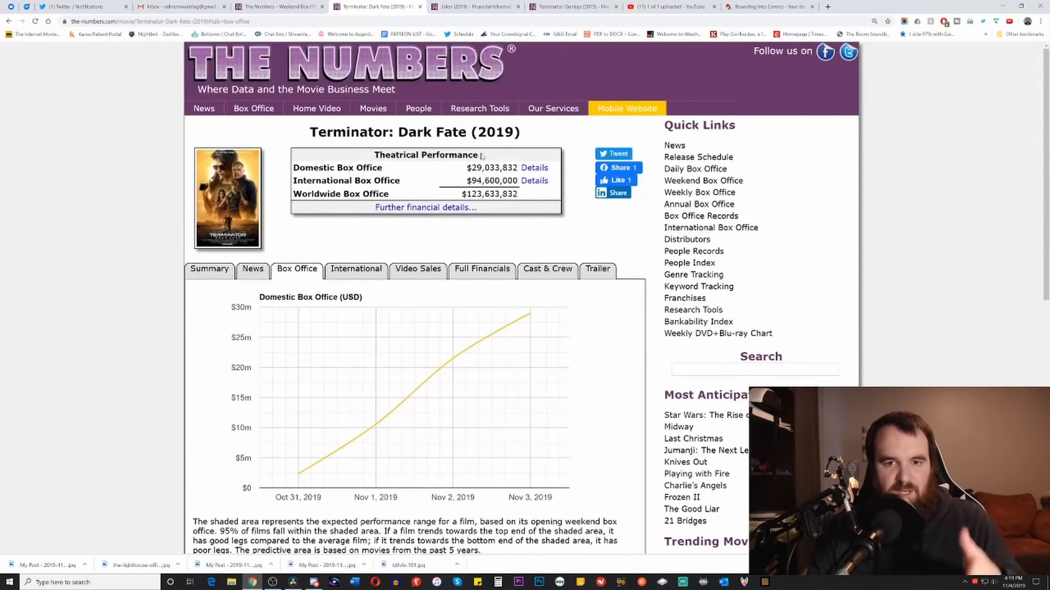
mouse_move(459, 34)
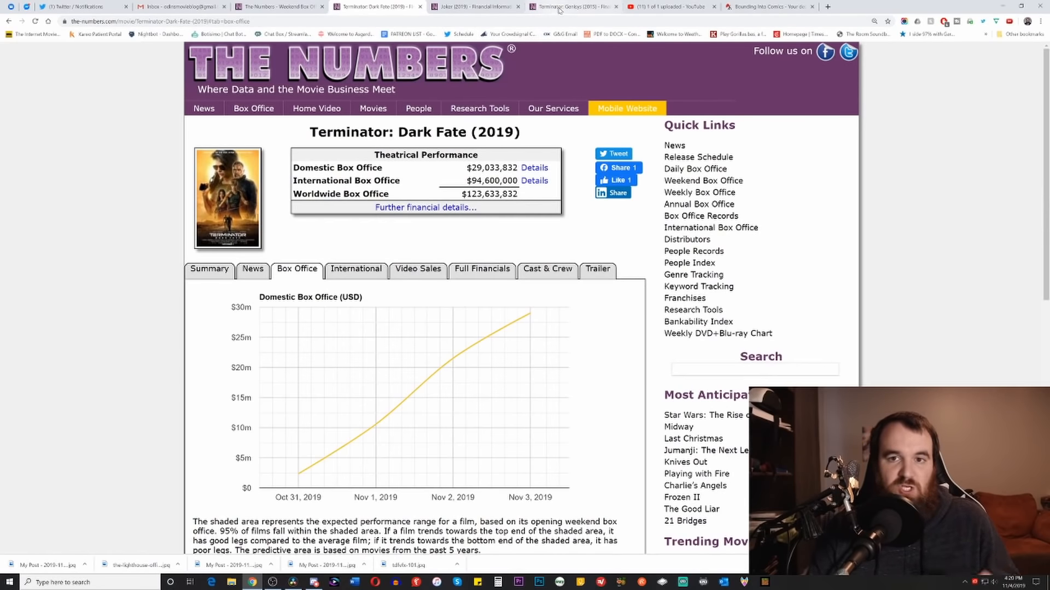
click(569, 6)
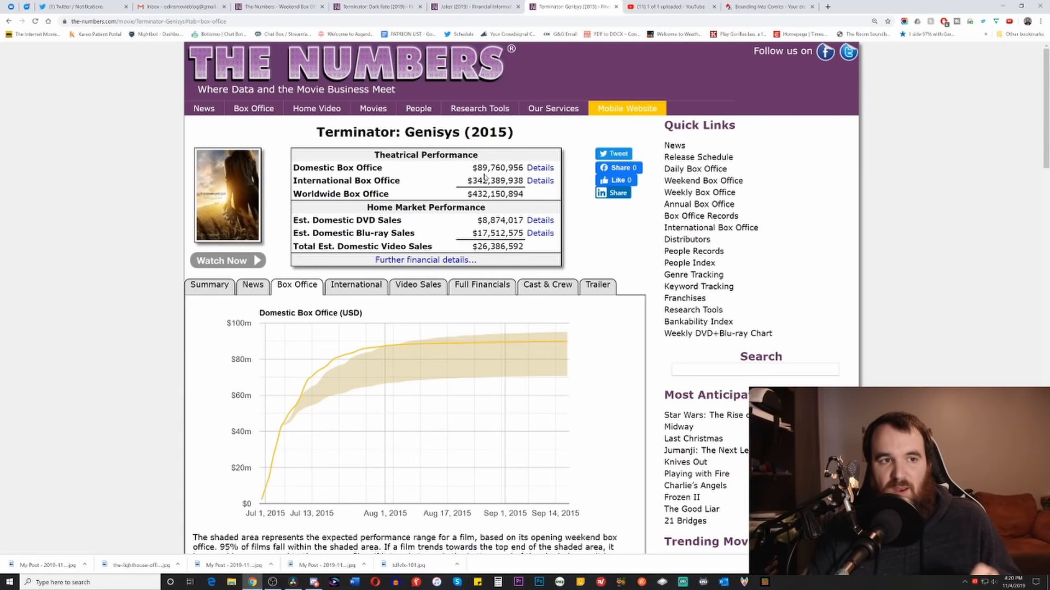
mouse_move(485, 178)
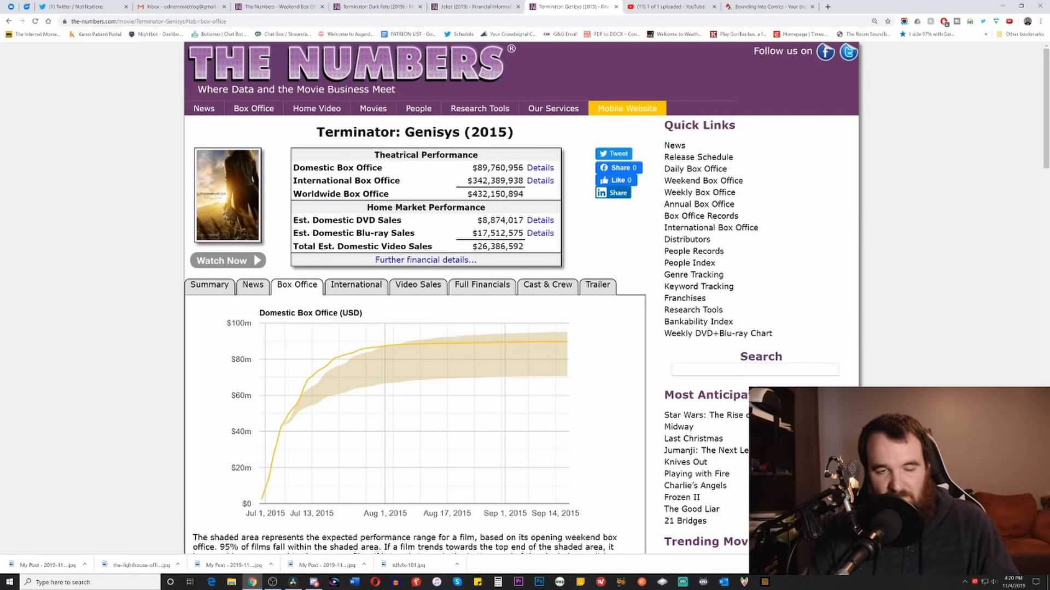
mouse_move(375, 6)
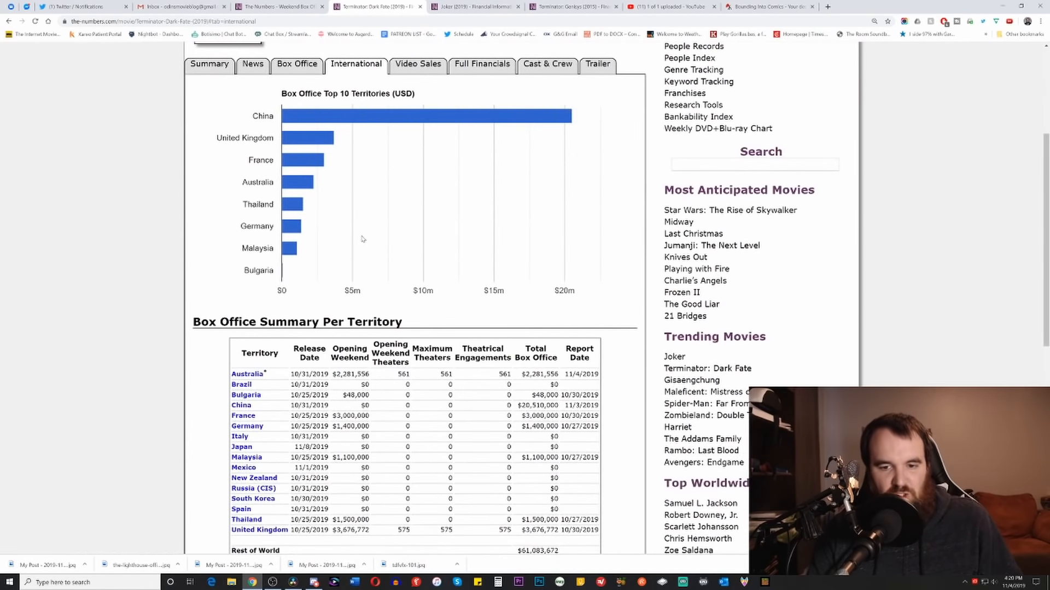
mouse_move(366, 236)
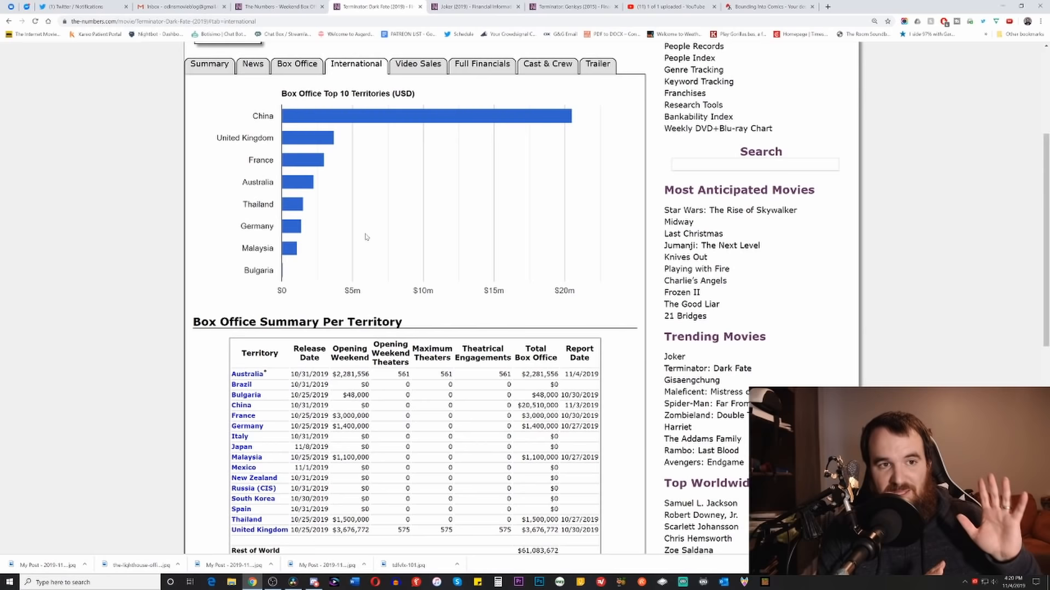
mouse_move(373, 133)
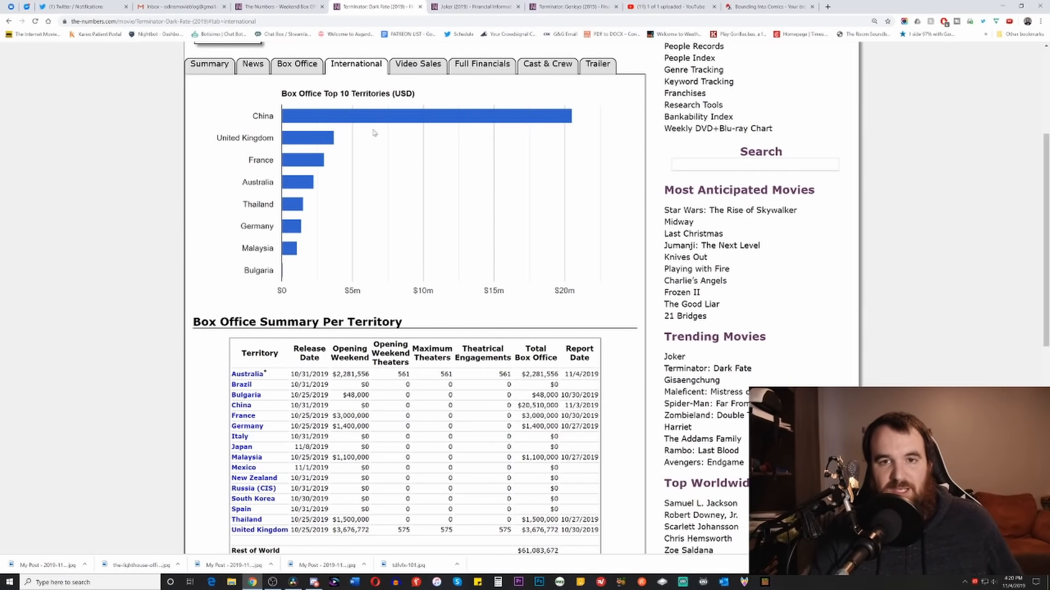
- View Terminator: Genisys's international territories chart, with China leading at over $100M
click(569, 6)
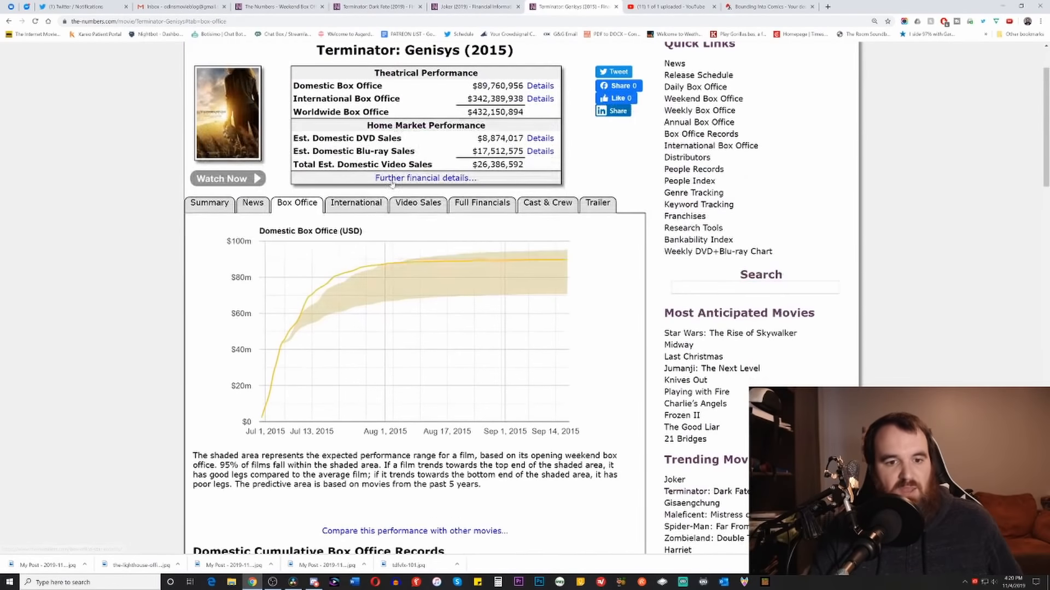
click(356, 203)
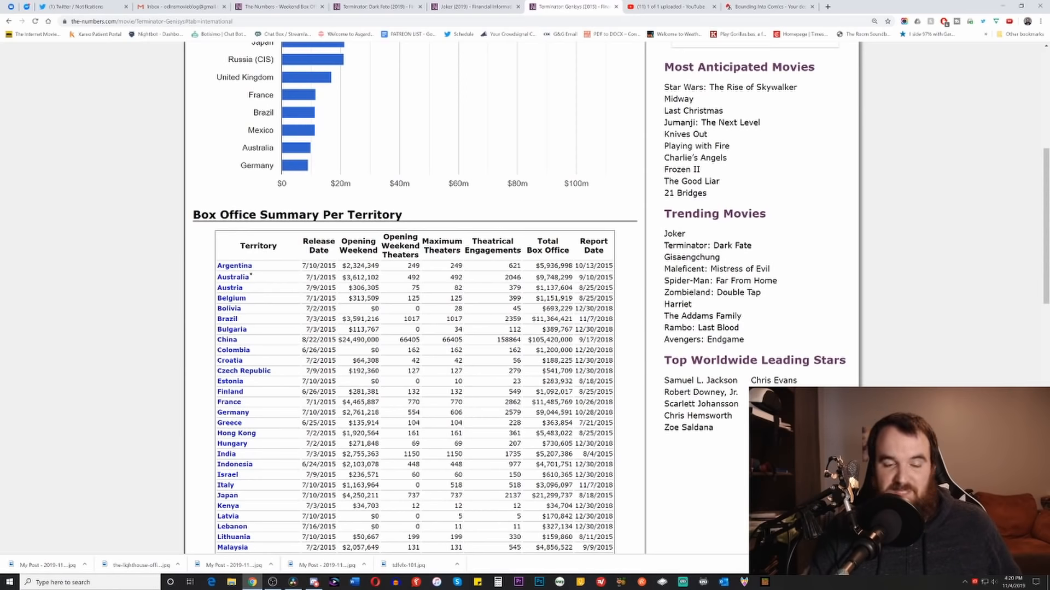
scroll(up, 3)
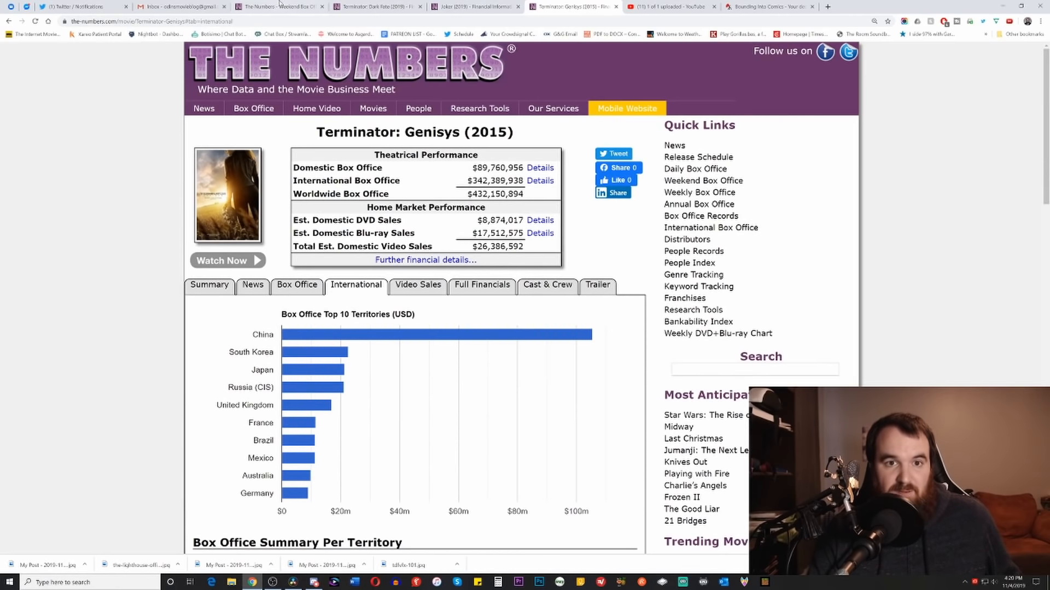
- Return to Terminator: Dark Fate's international page, about $95M international, $124M worldwide
click(377, 6)
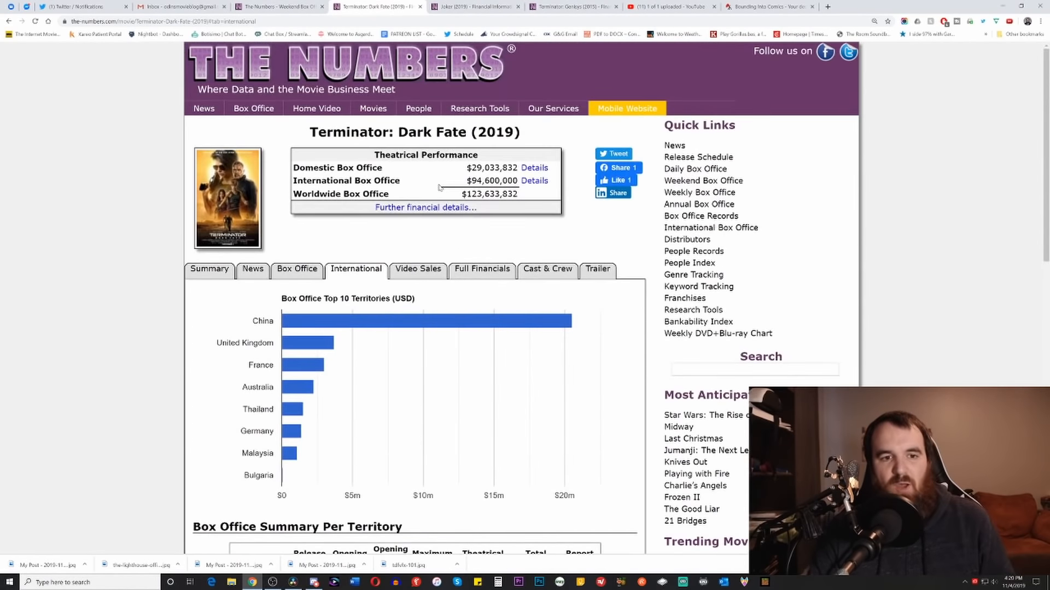
scroll(down, 3)
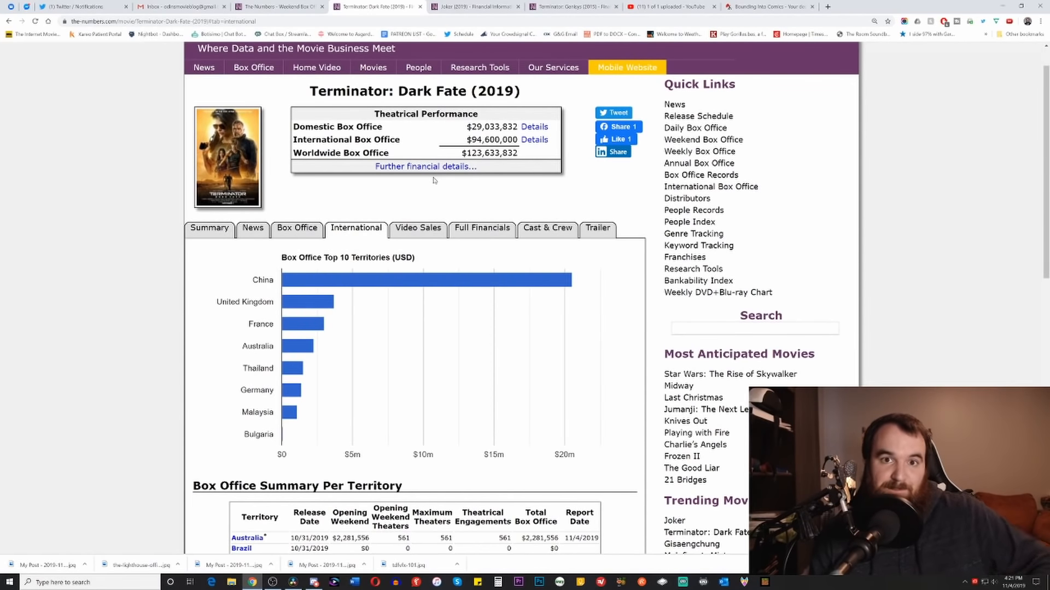
mouse_move(927, 299)
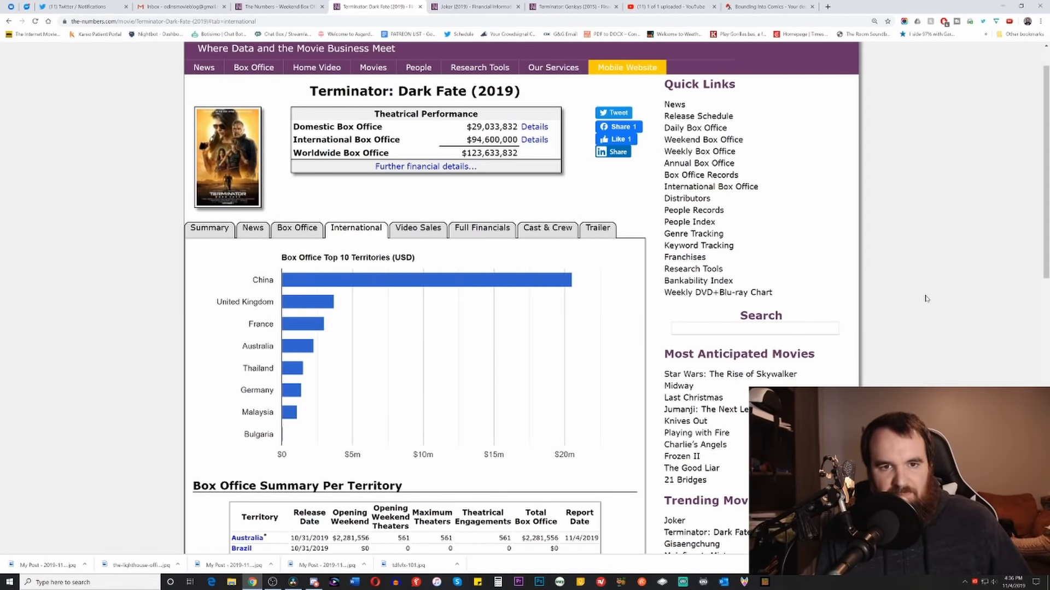
mouse_move(836, 167)
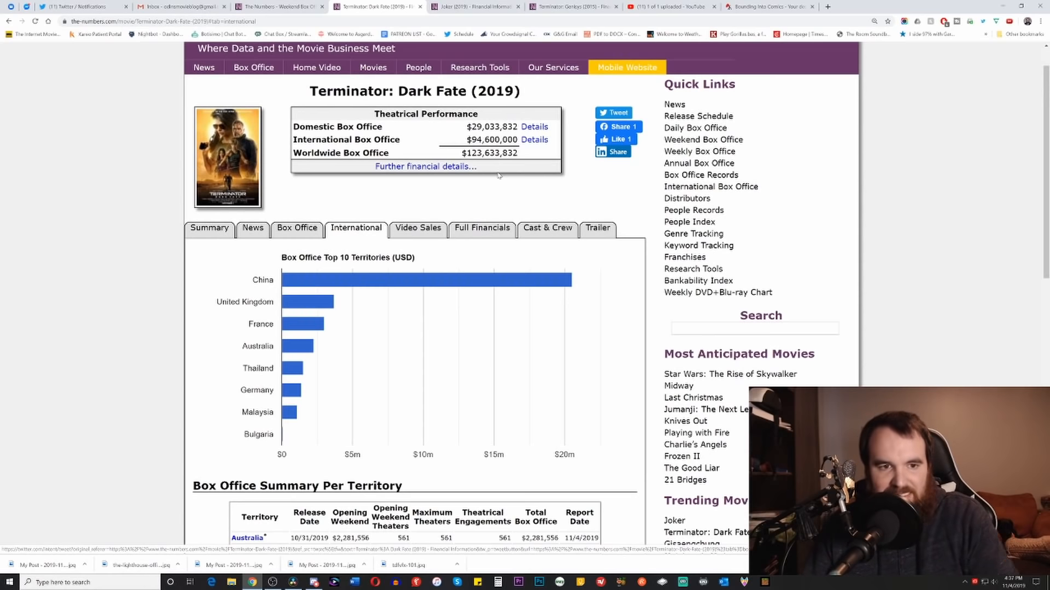
mouse_move(479, 188)
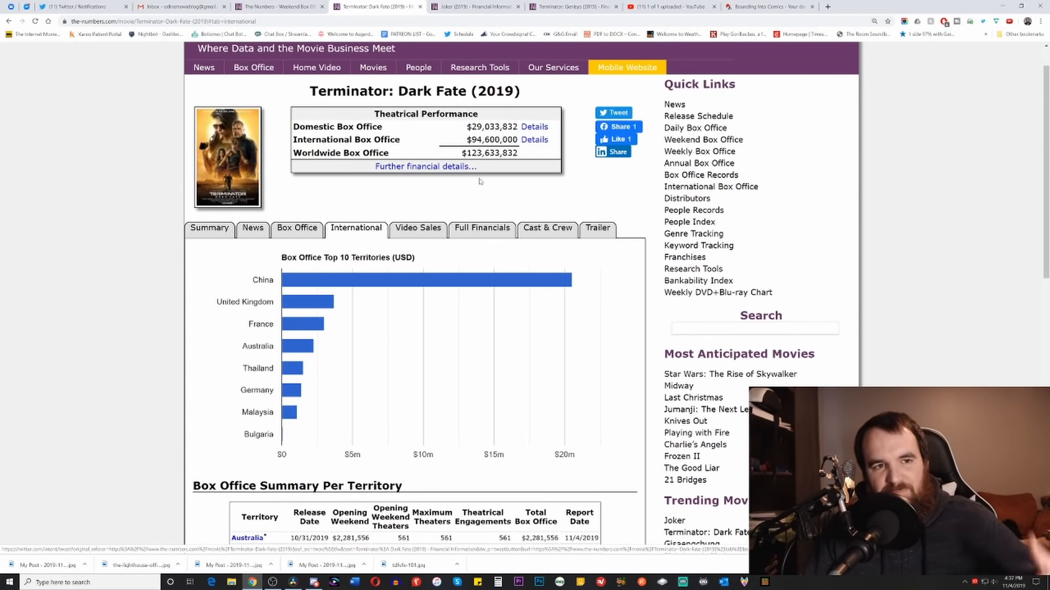
mouse_move(487, 124)
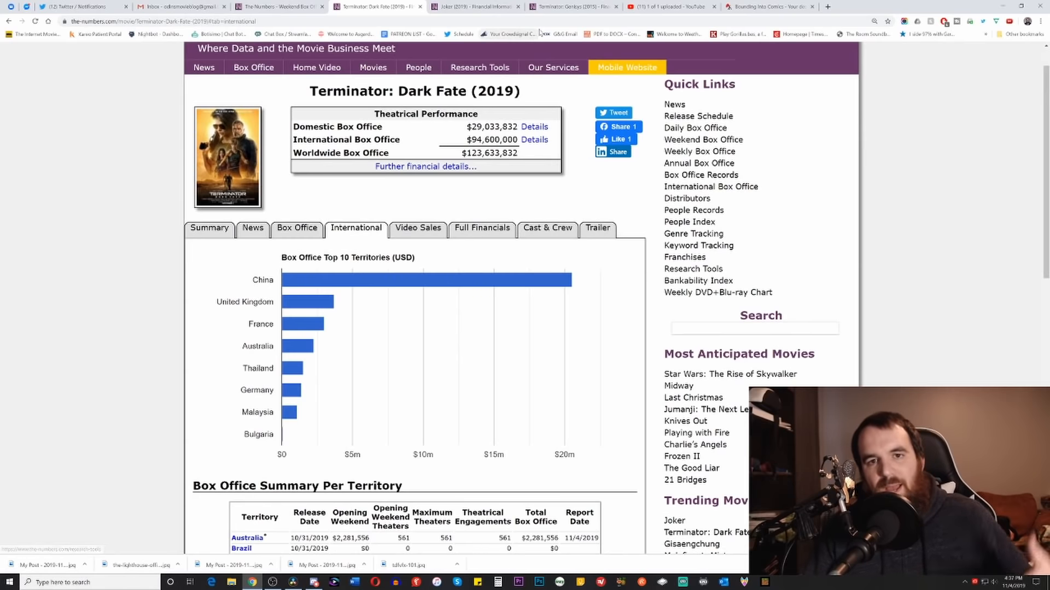
click(553, 67)
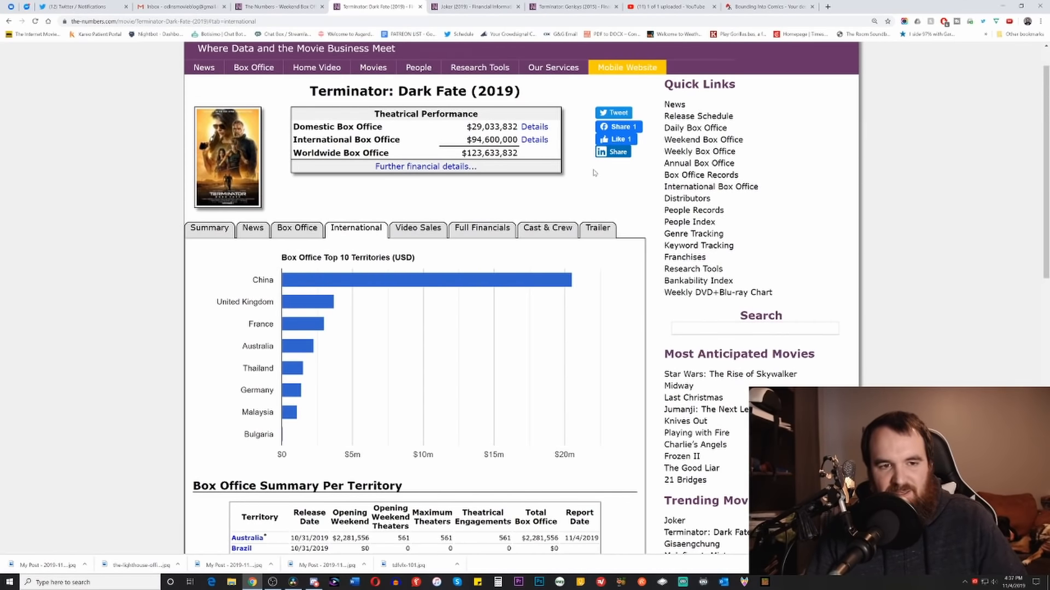
mouse_move(579, 194)
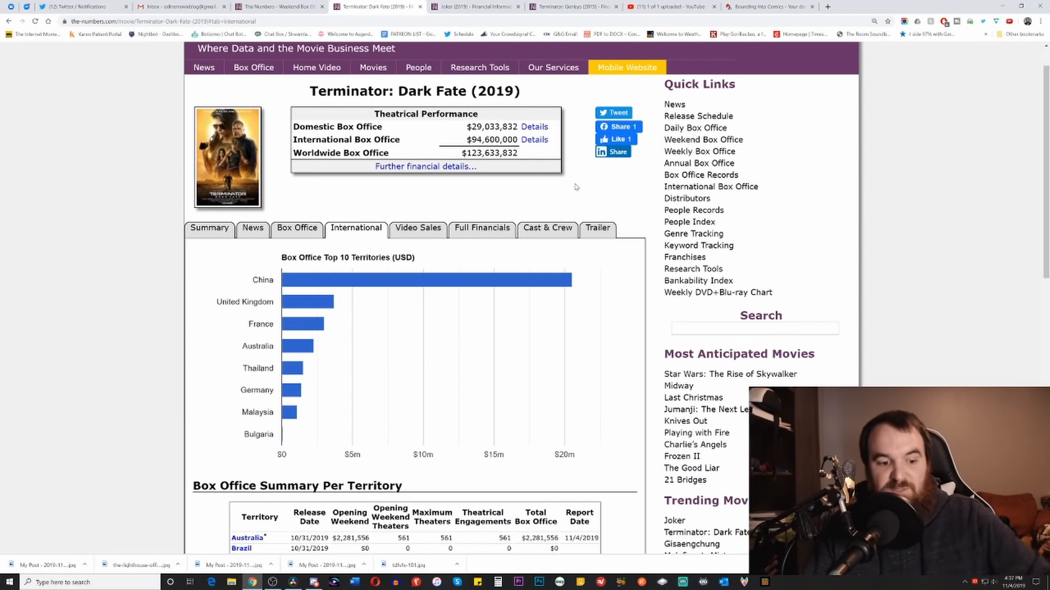
mouse_move(570, 190)
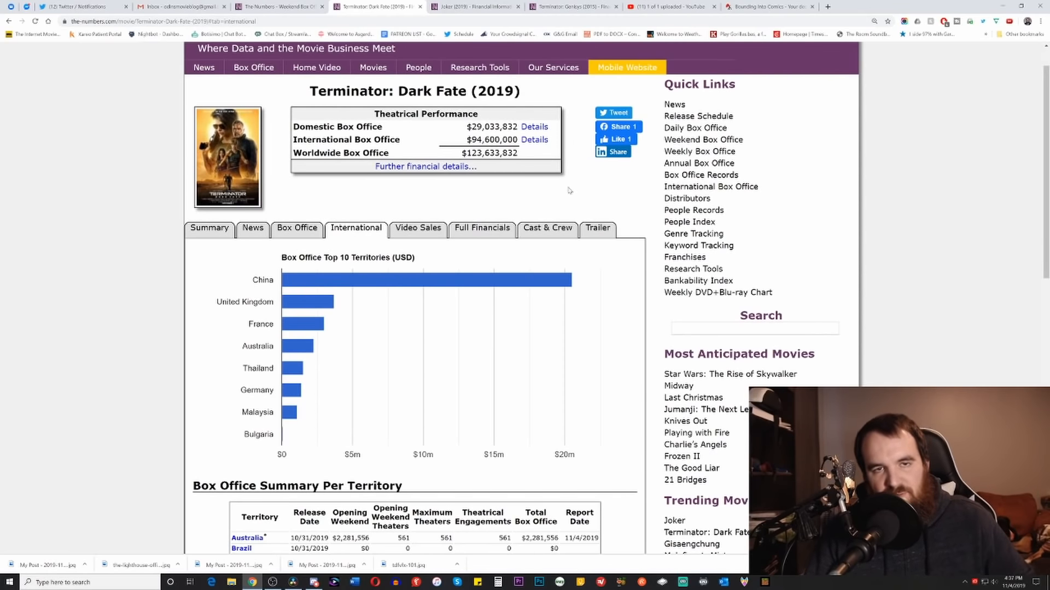
mouse_move(561, 185)
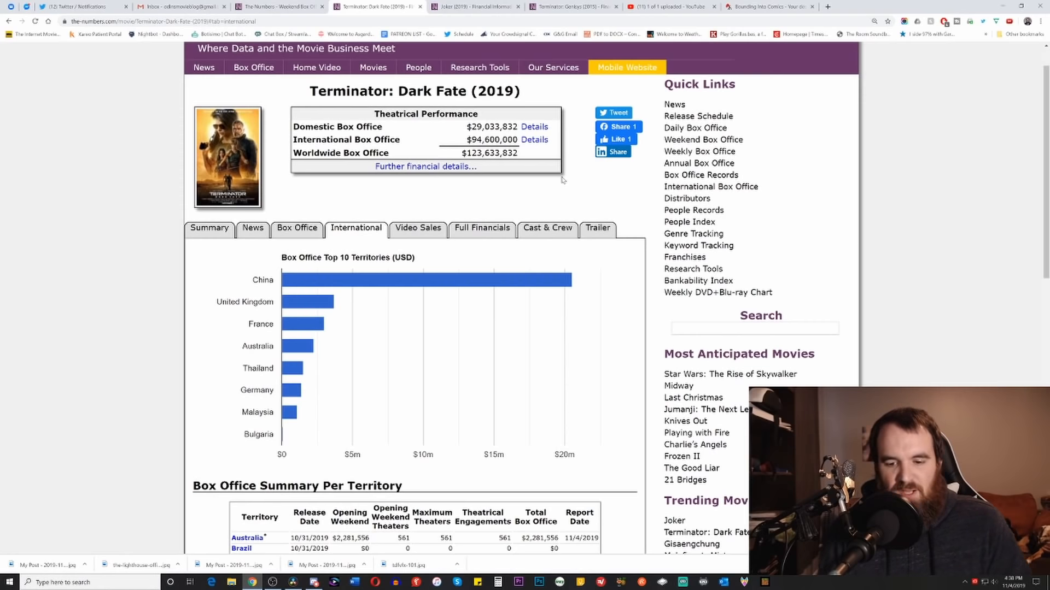
mouse_move(575, 139)
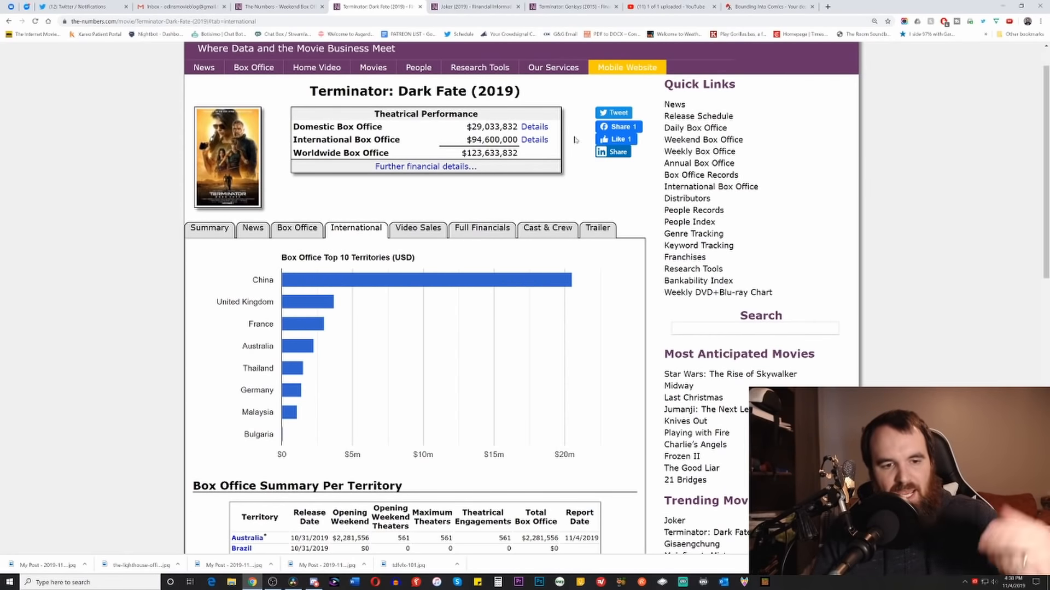
mouse_move(583, 195)
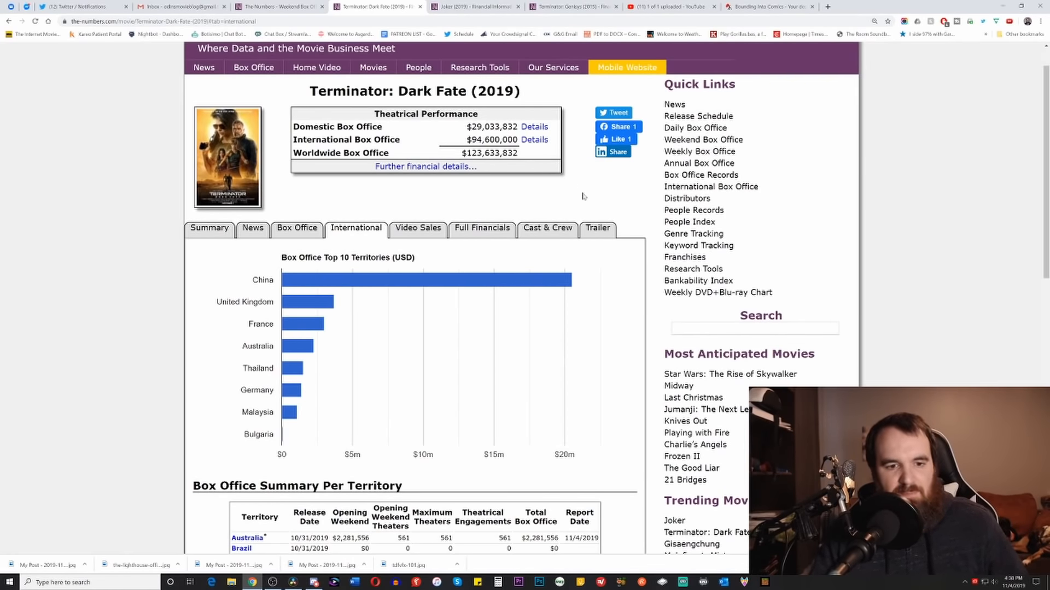
- Review Terminator: Genisys's international territory table, about $342M international, then return to top
scroll(down, 3)
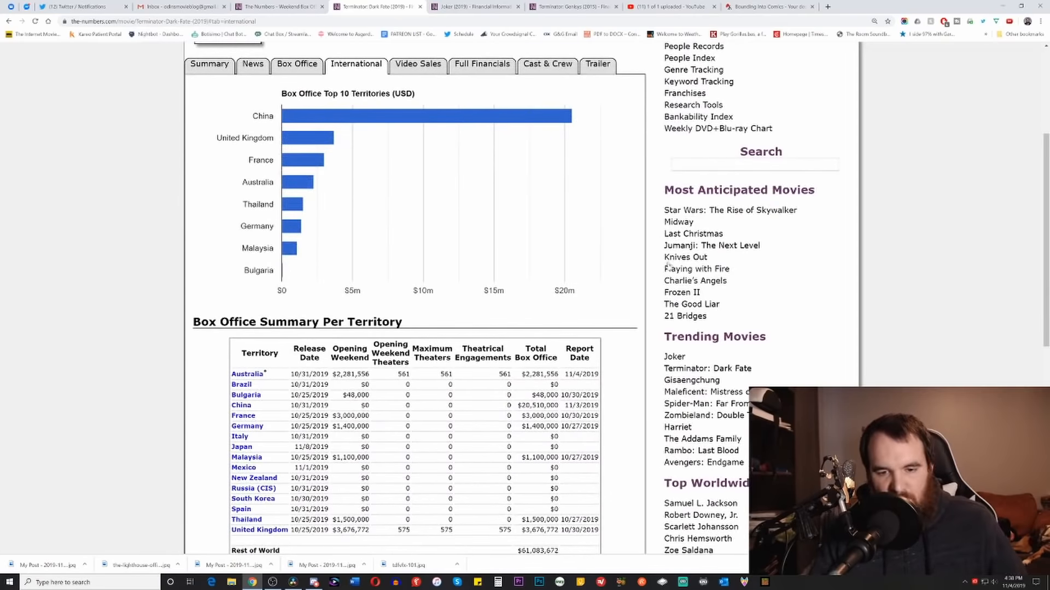
click(569, 6)
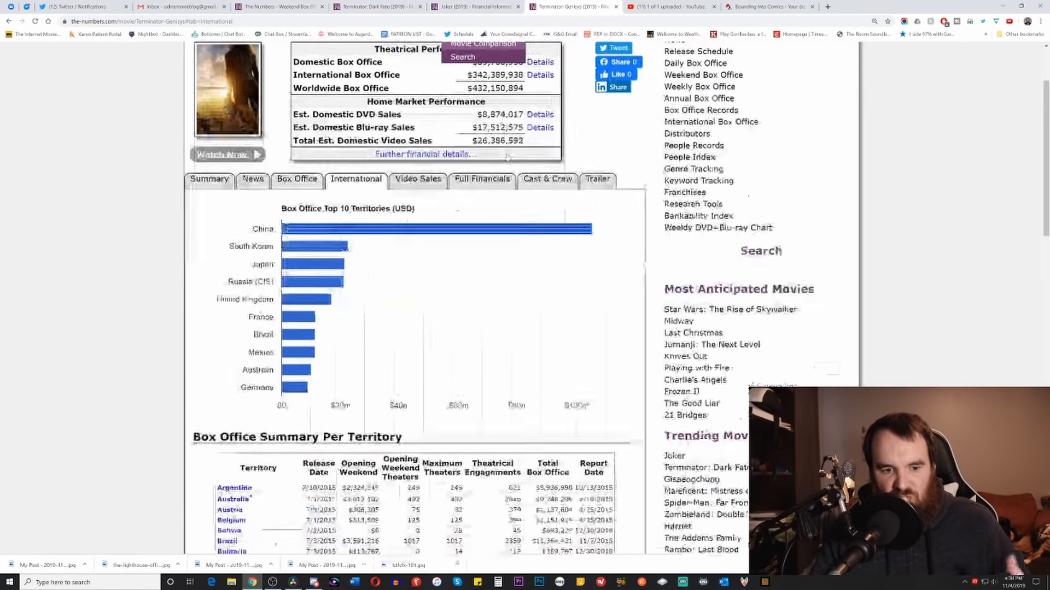
scroll(down, 3)
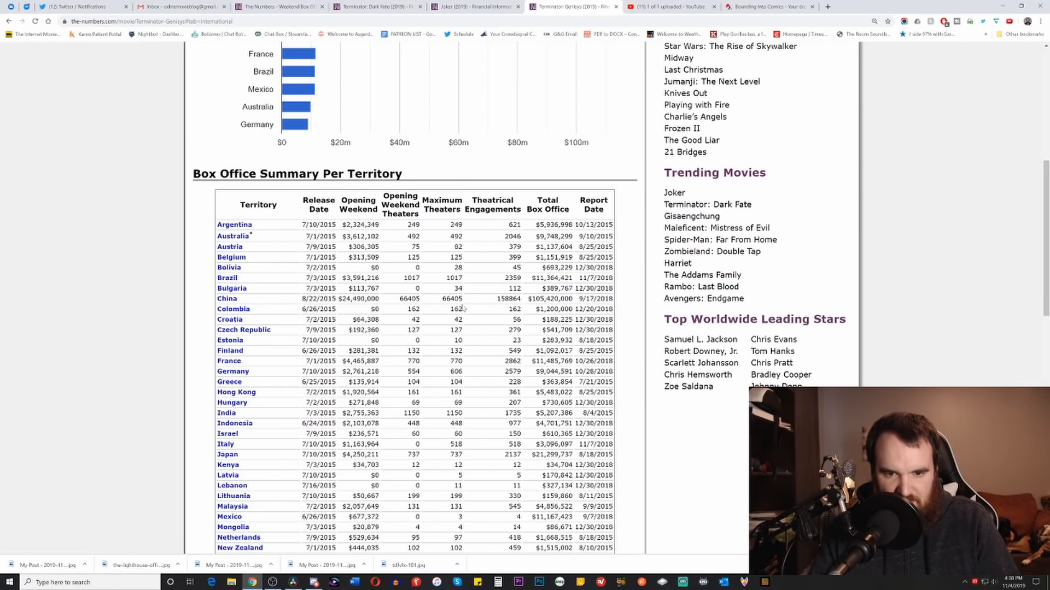
mouse_move(346, 297)
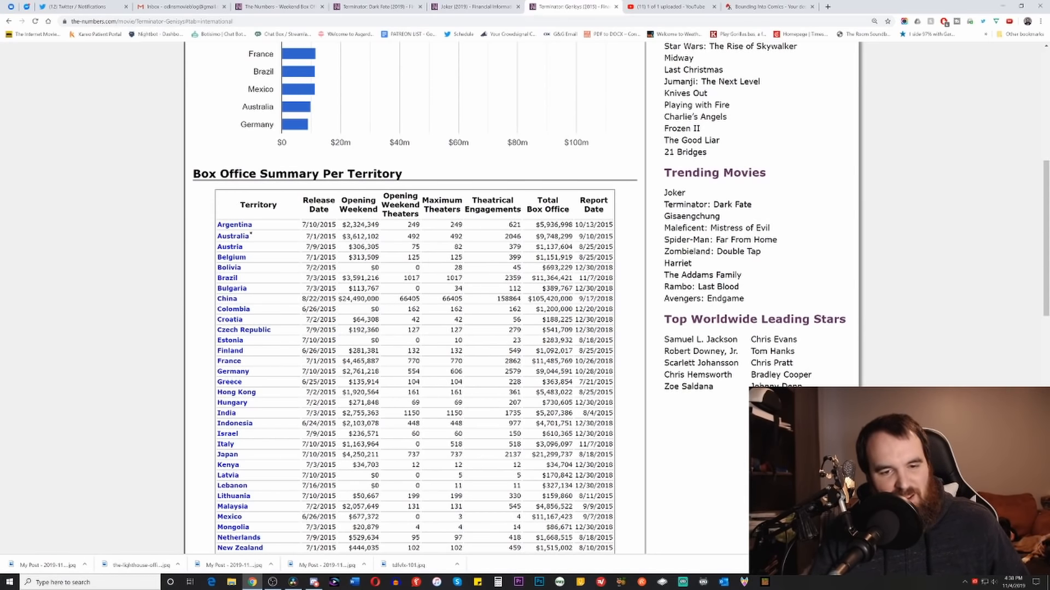
scroll(up, 3)
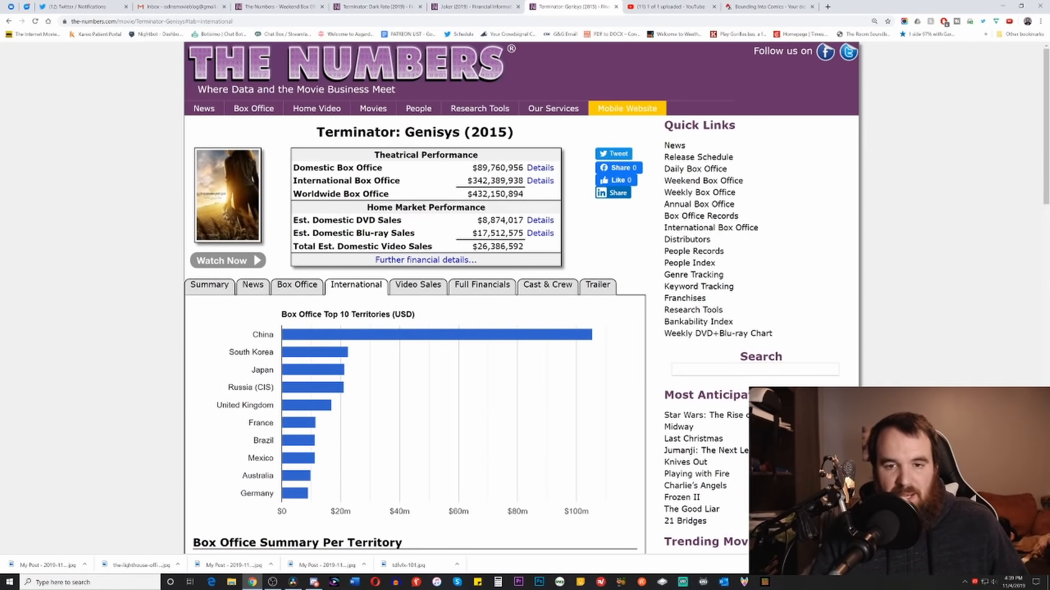
mouse_move(494, 205)
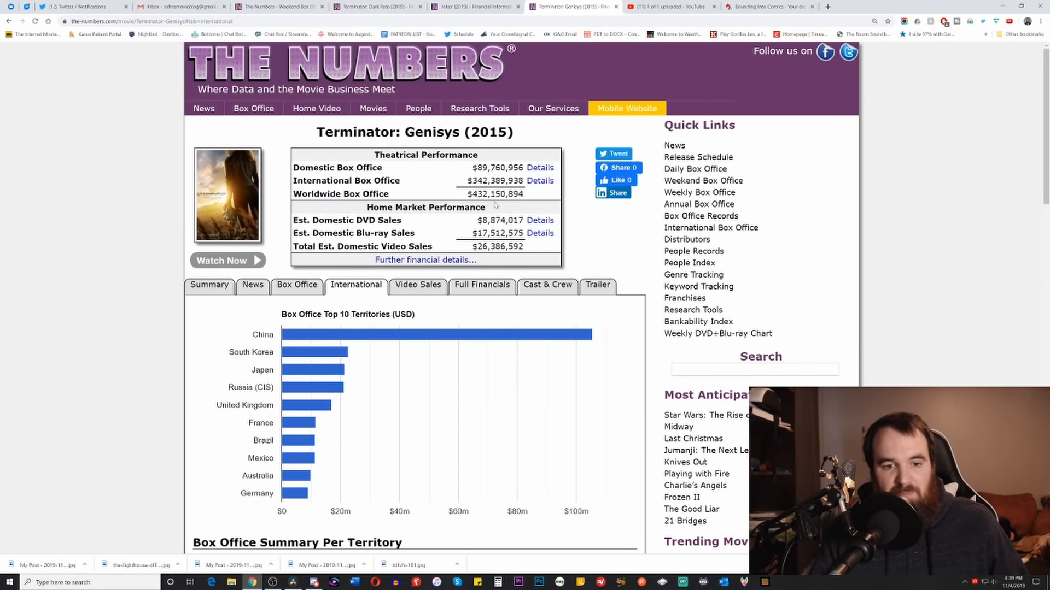
- Compare Dark Fate's and Genisys's per-territory tables, $94.6M versus $342M international
scroll(down, 3)
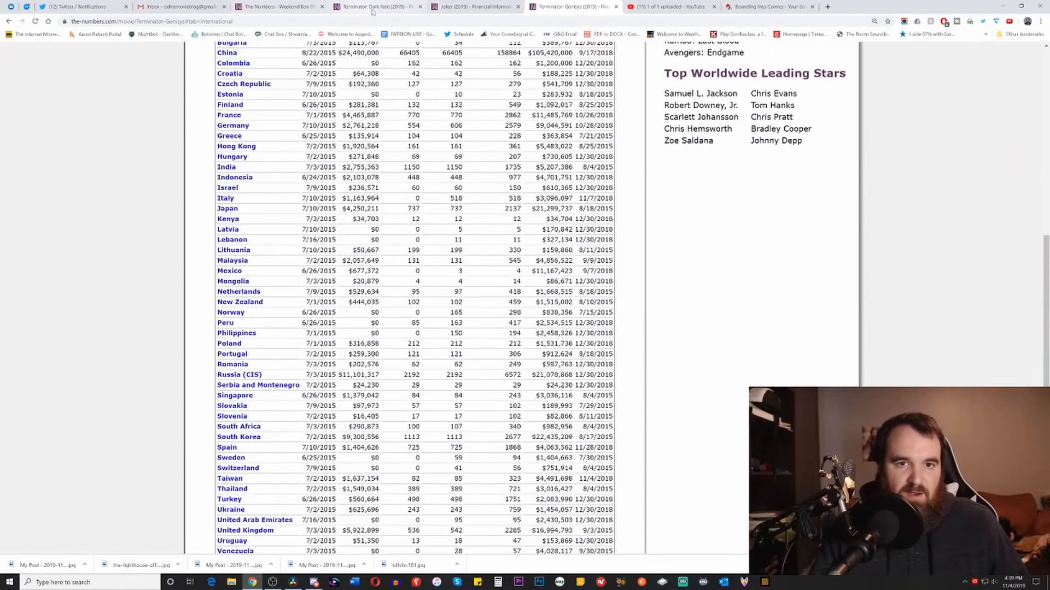
click(376, 6)
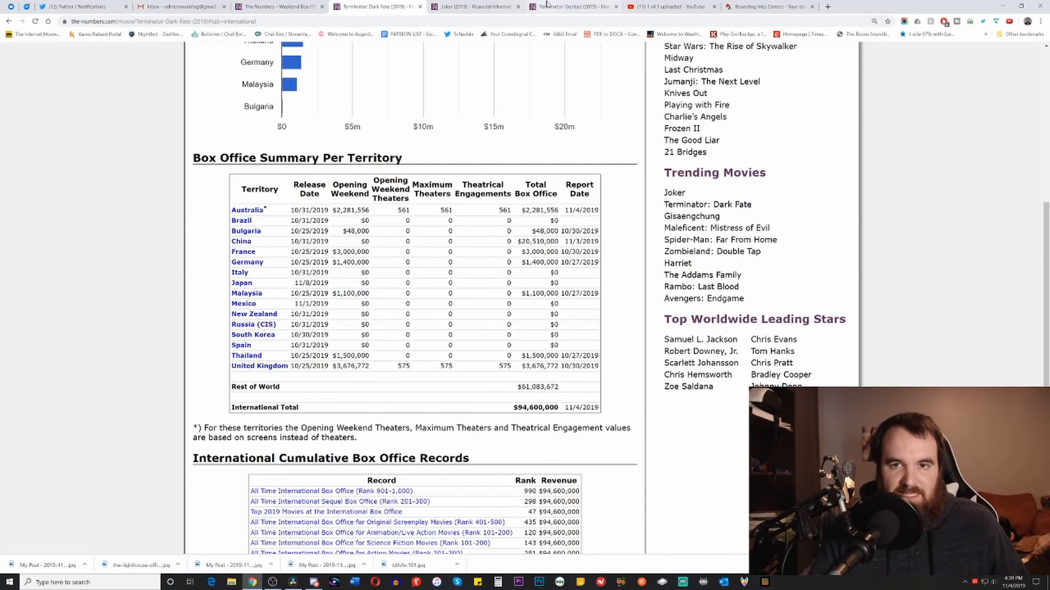
click(573, 6)
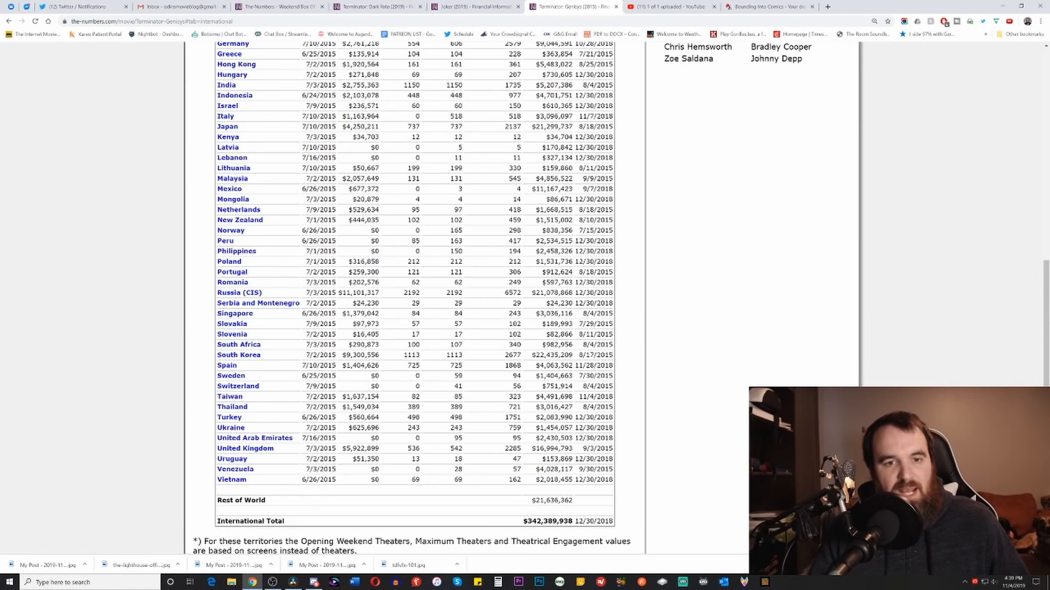
scroll(up, 3)
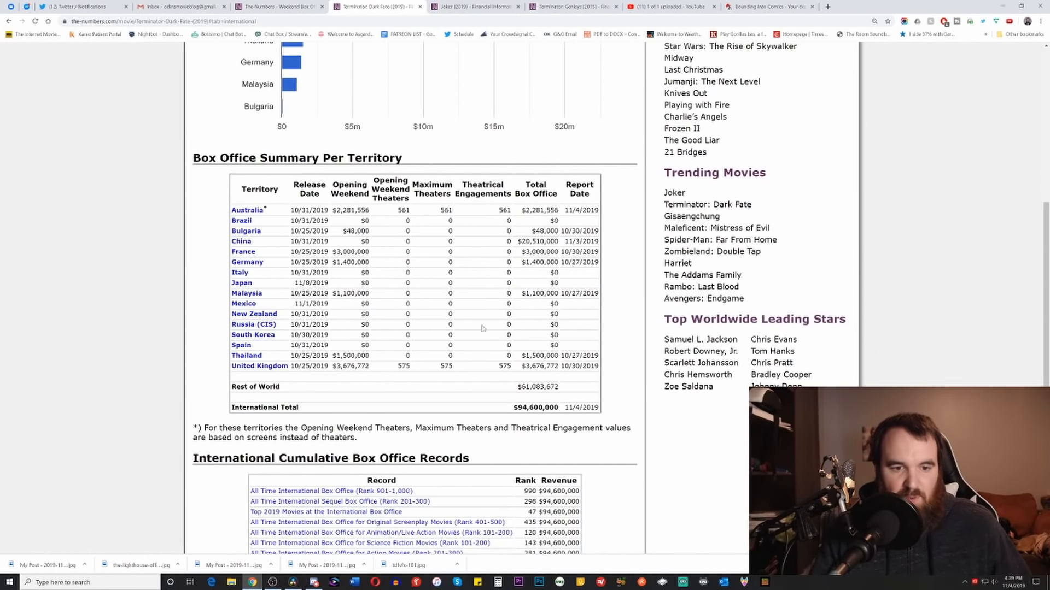
mouse_move(393, 256)
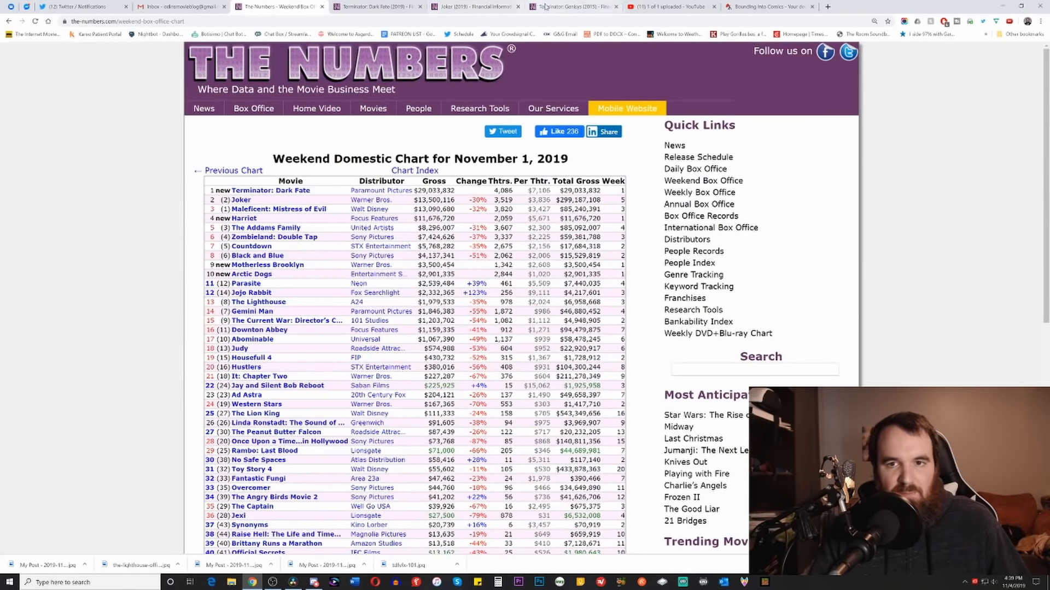
- Flip to Genisys, then back to Dark Fate's international page top showing $123.6M worldwide
click(569, 6)
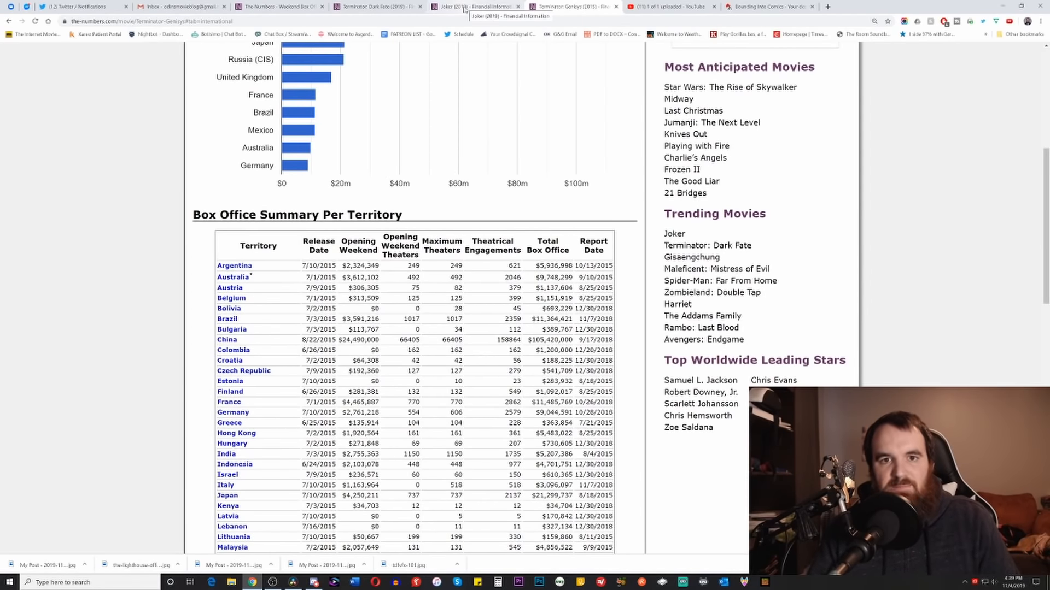
click(375, 6)
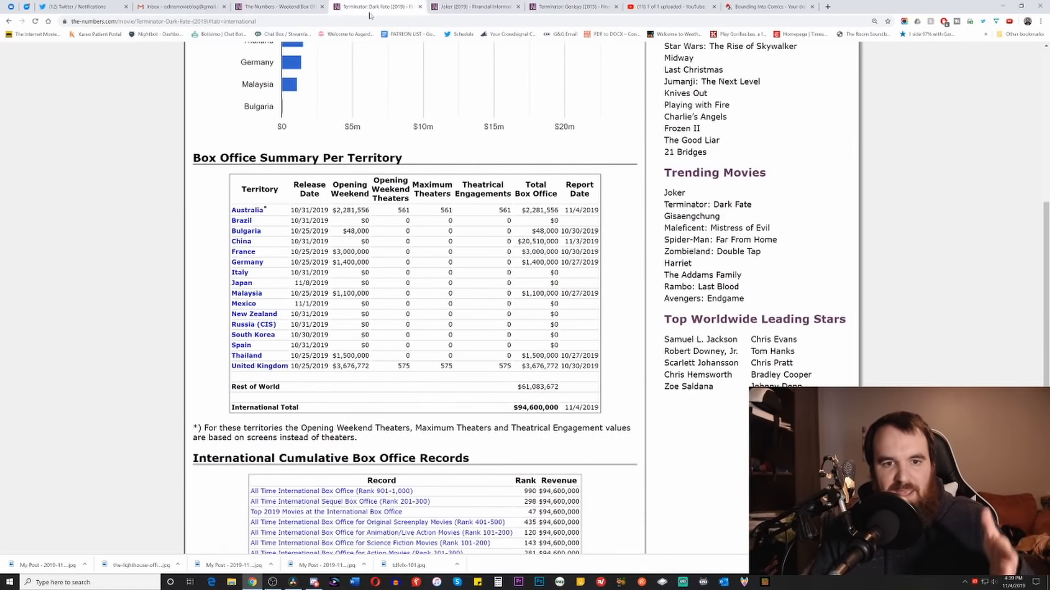
scroll(up, 3)
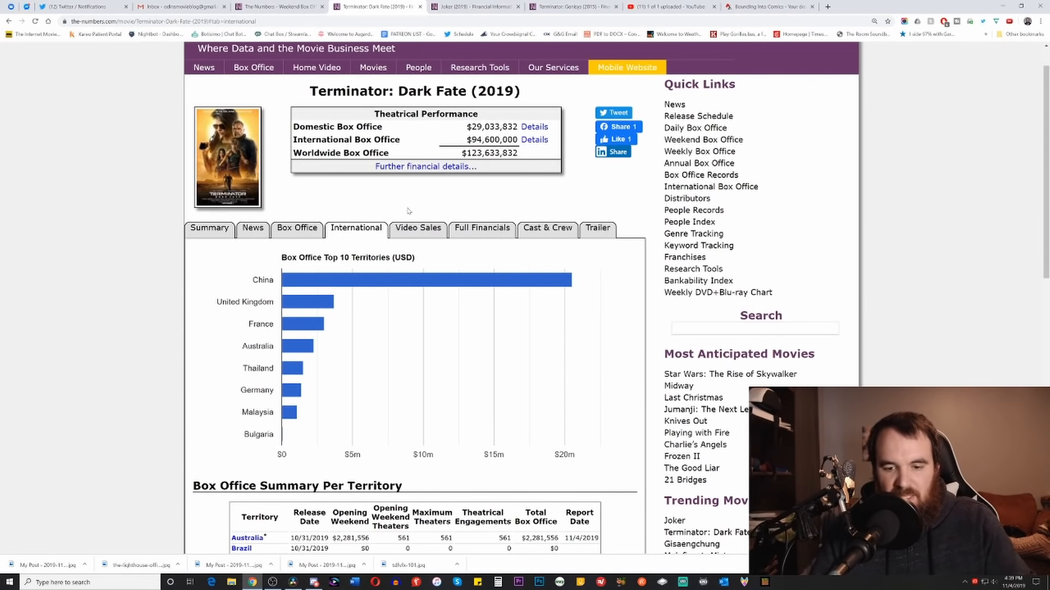
mouse_move(406, 210)
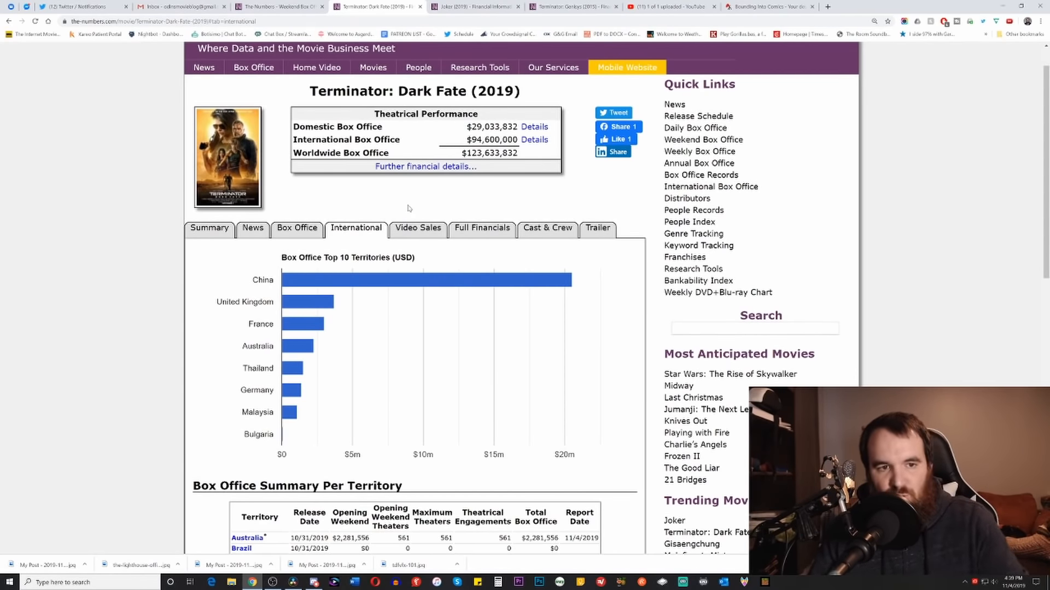